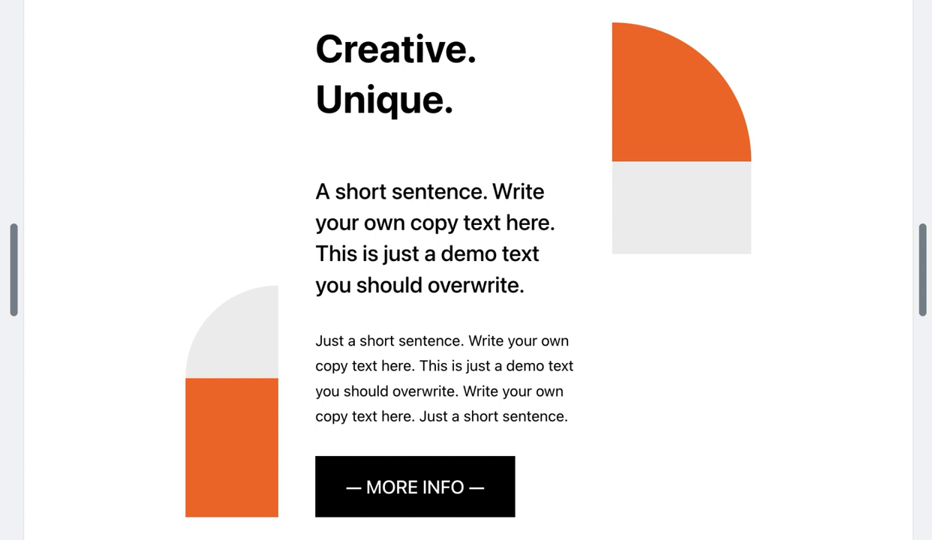
# Open the Call To Action 1 page in the block editor
pyautogui.click(414, 486)
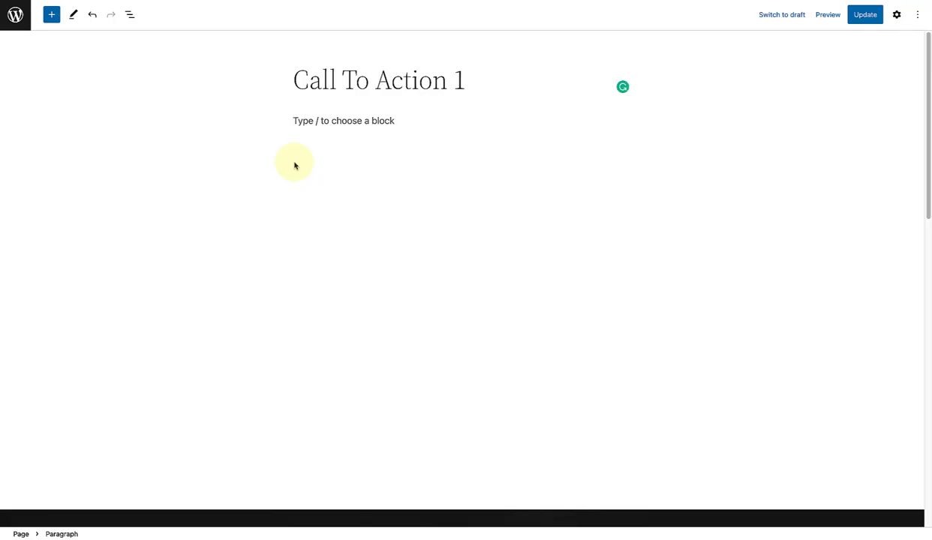
# Insert a Cover block via /cover with the dark rhino photo from the Media Library as background
pyautogui.write('/cover')
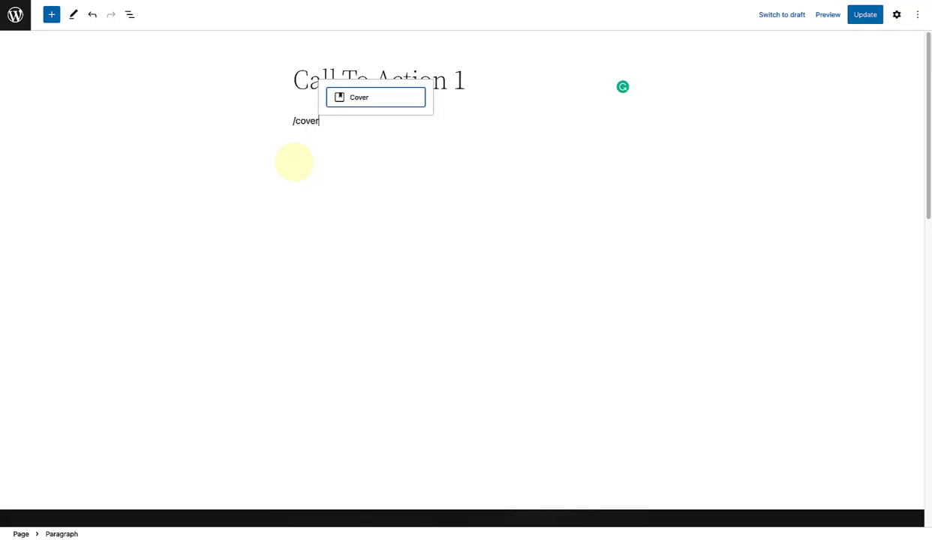
pyautogui.click(359, 96)
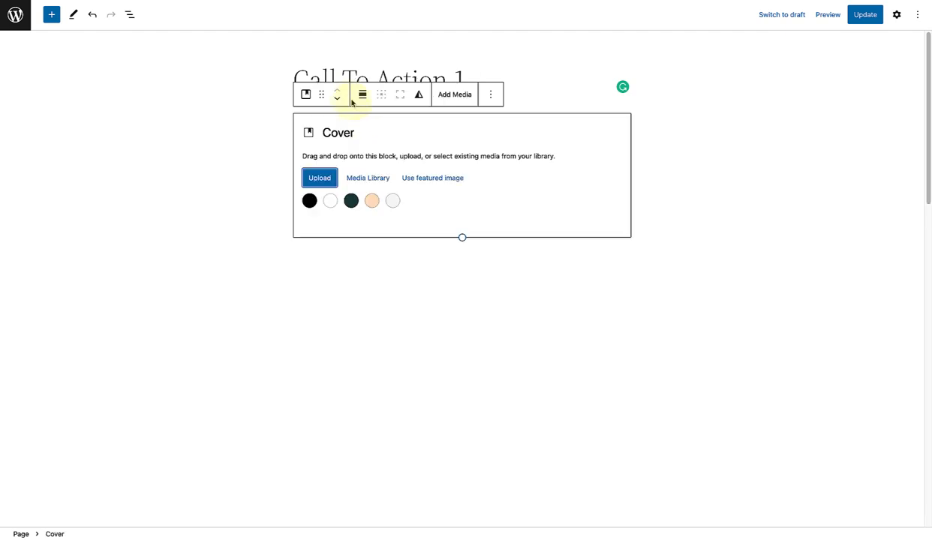
pyautogui.click(367, 177)
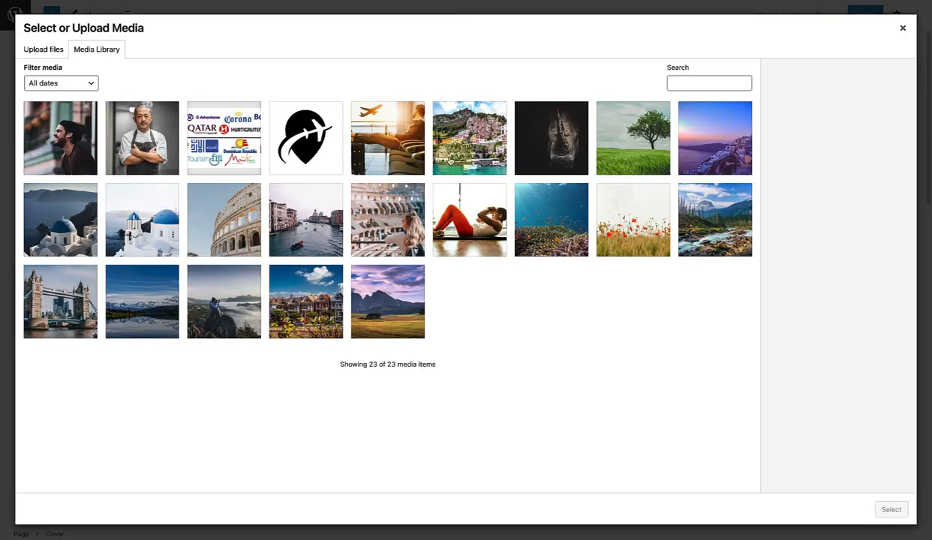
pyautogui.click(551, 138)
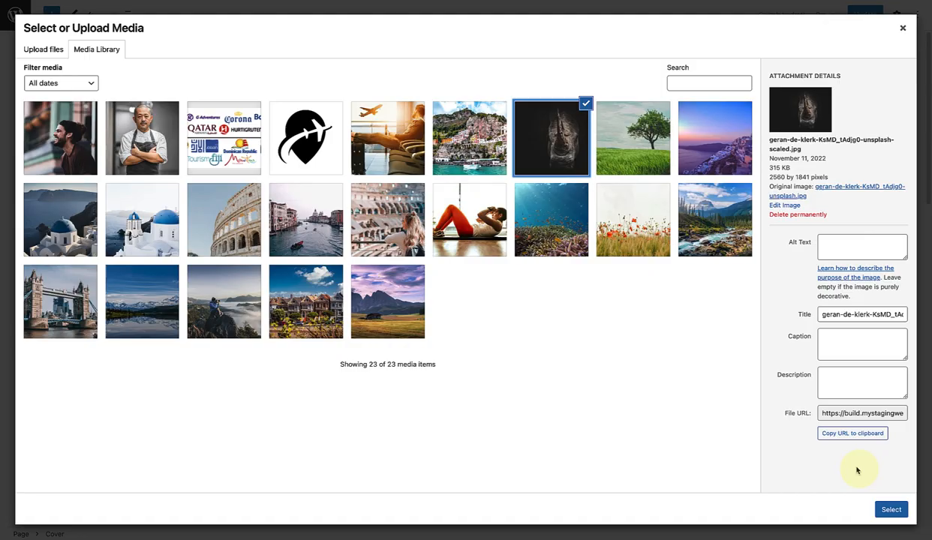
pyautogui.click(892, 511)
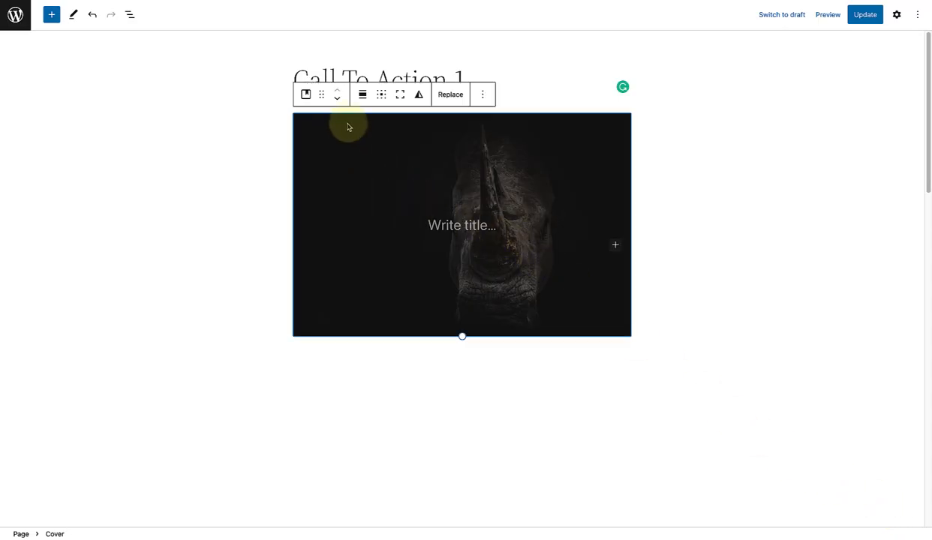
# Make the rhino cover full width and full height with its content positioned top left
pyautogui.click(363, 94)
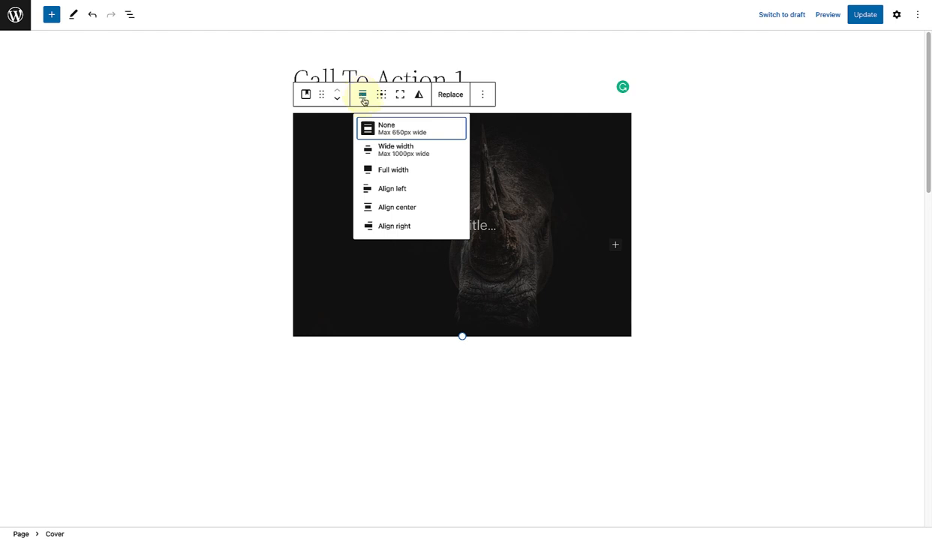
pyautogui.click(393, 169)
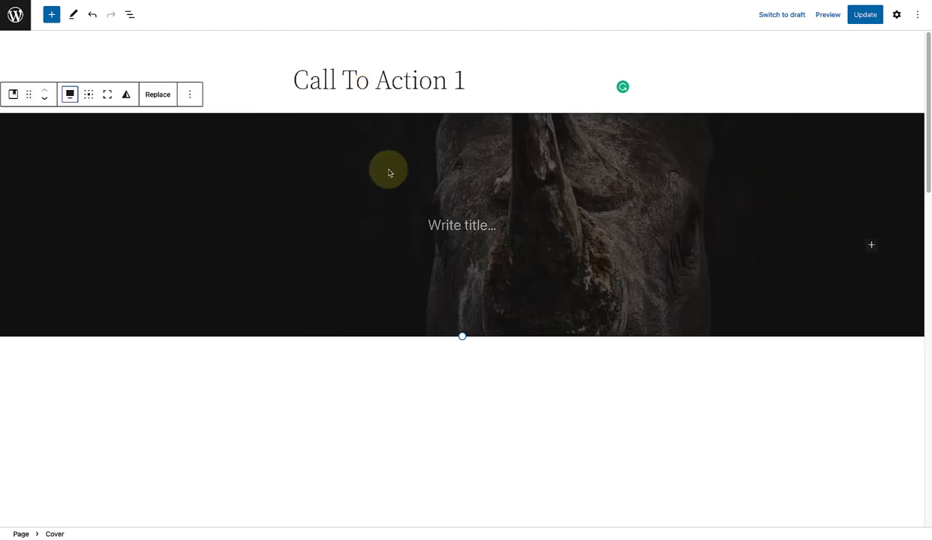
pyautogui.moveTo(89, 95)
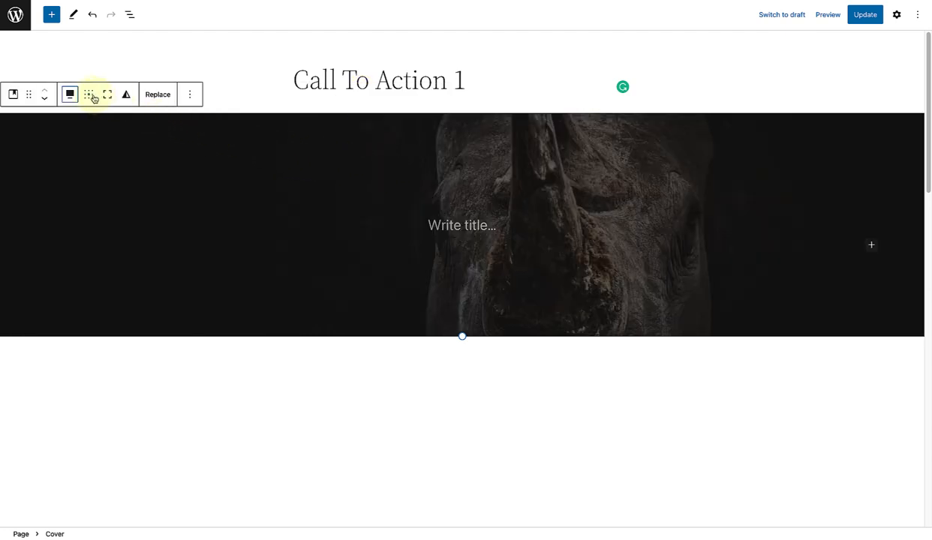
pyautogui.click(87, 93)
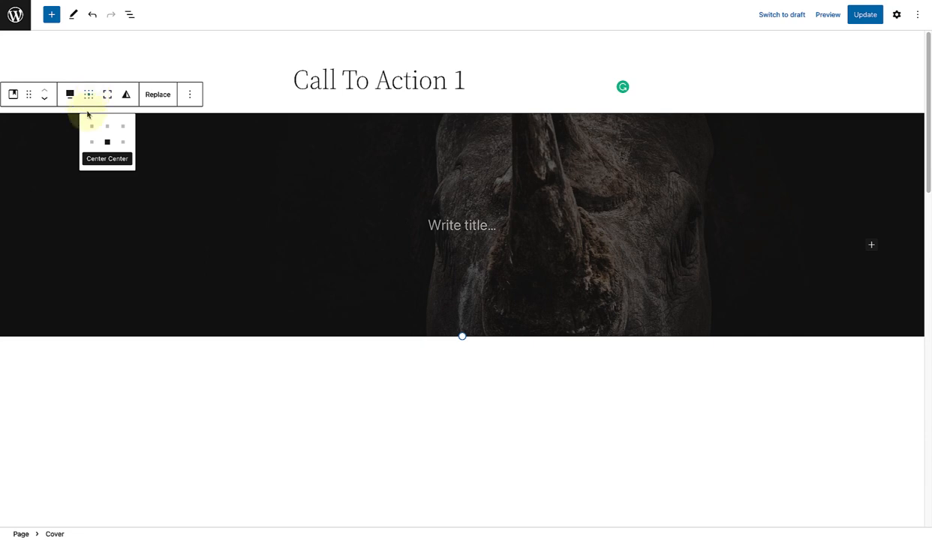
pyautogui.click(91, 126)
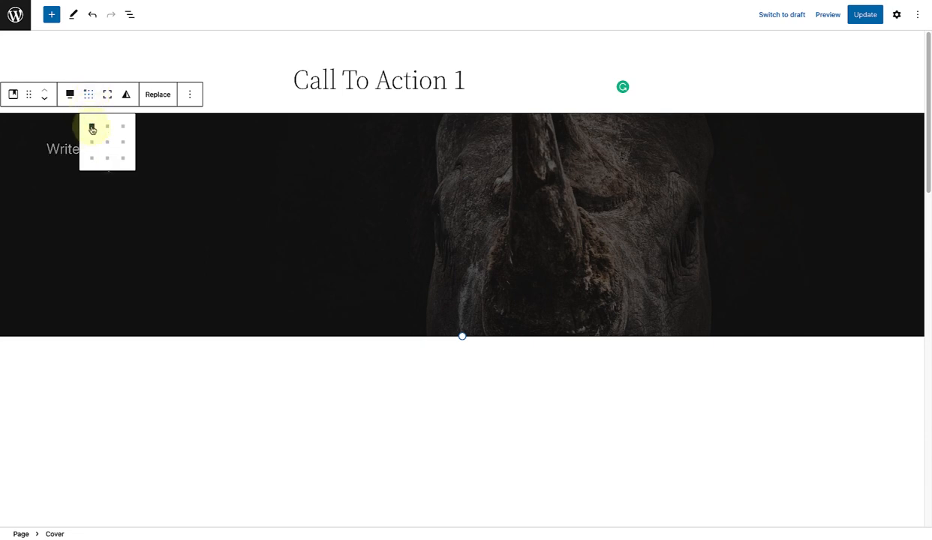
pyautogui.moveTo(108, 93)
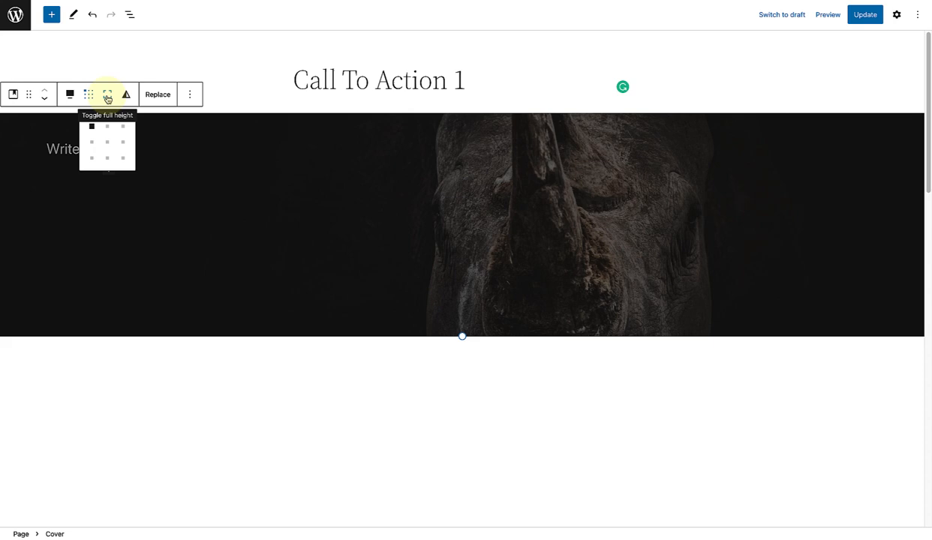
pyautogui.click(106, 95)
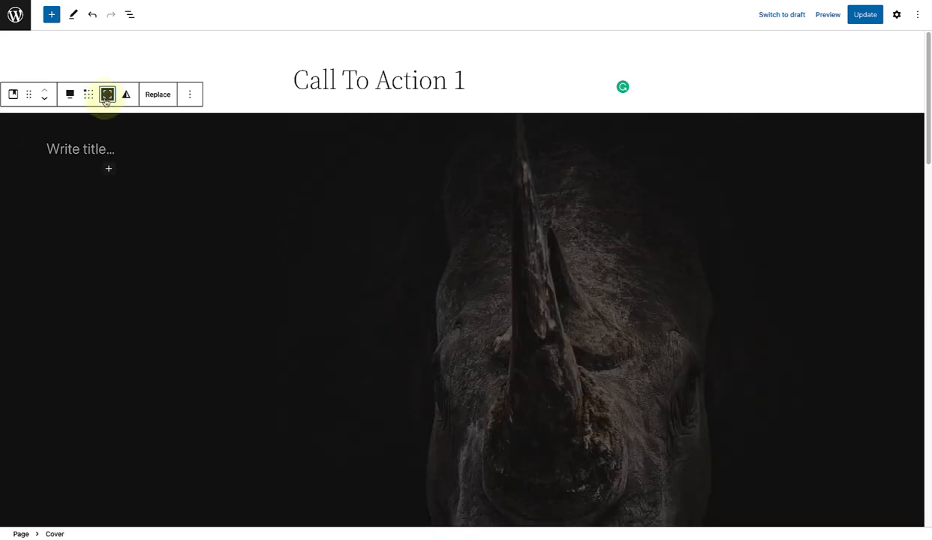
pyautogui.click(79, 149)
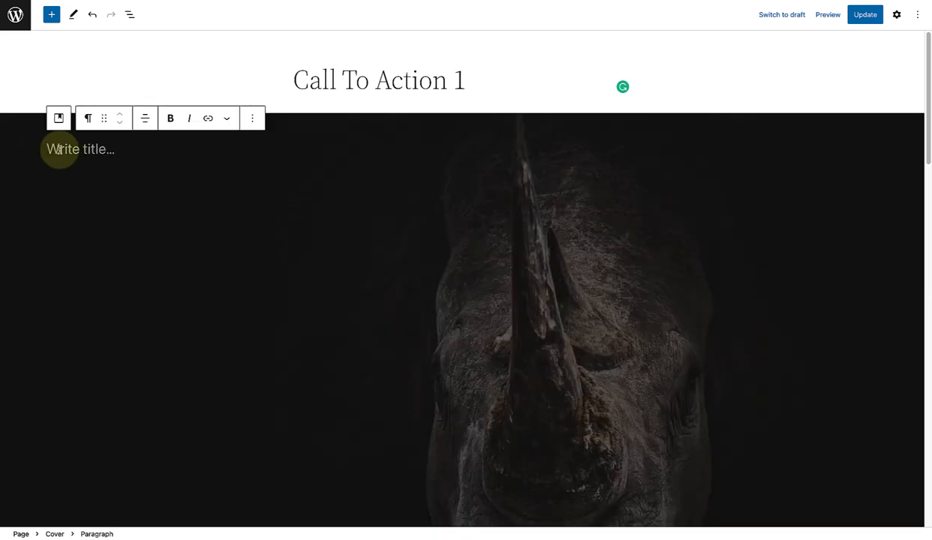
# Add a bold heading 'SAVE THE RHINO' at a custom 80px size inside the cover
pyautogui.write('/head')
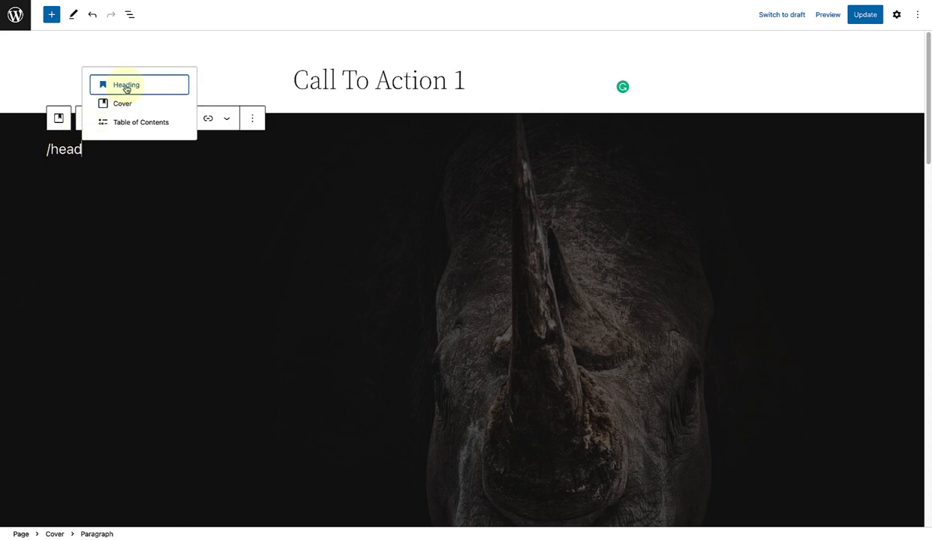
pyautogui.click(124, 84)
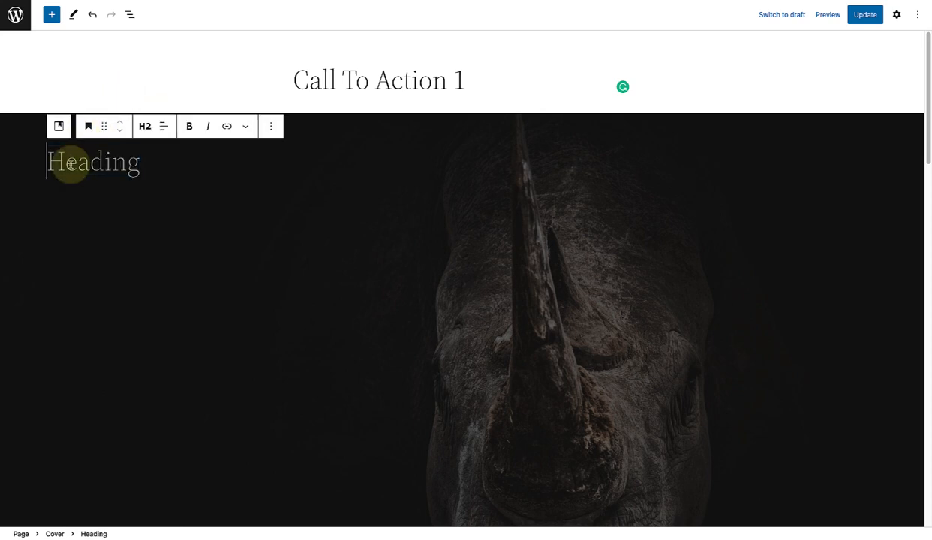
pyautogui.write('SAVE')
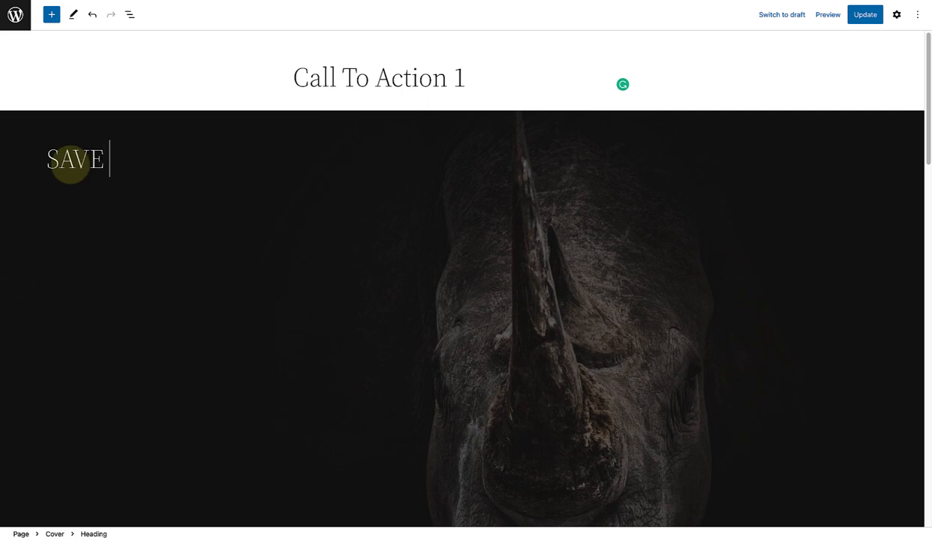
pyautogui.write('THE RHINO')
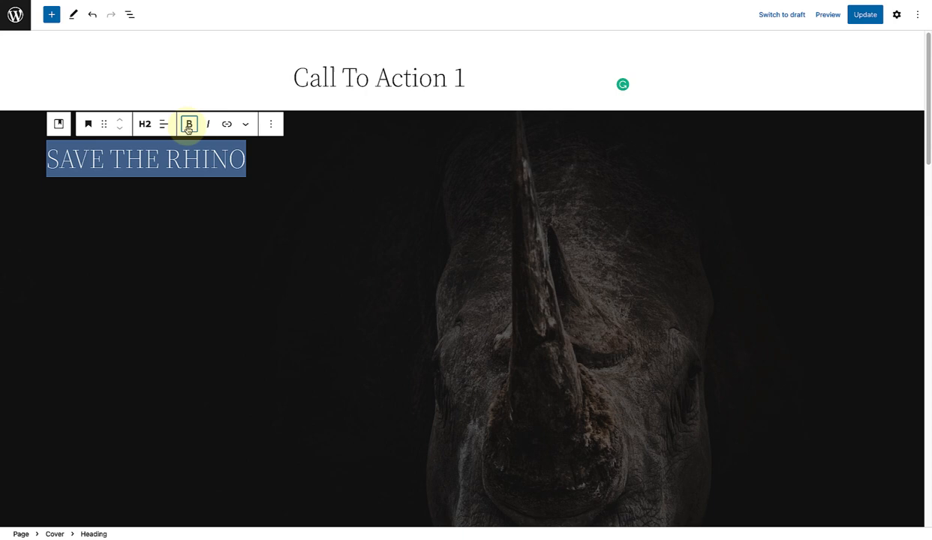
pyautogui.click(897, 15)
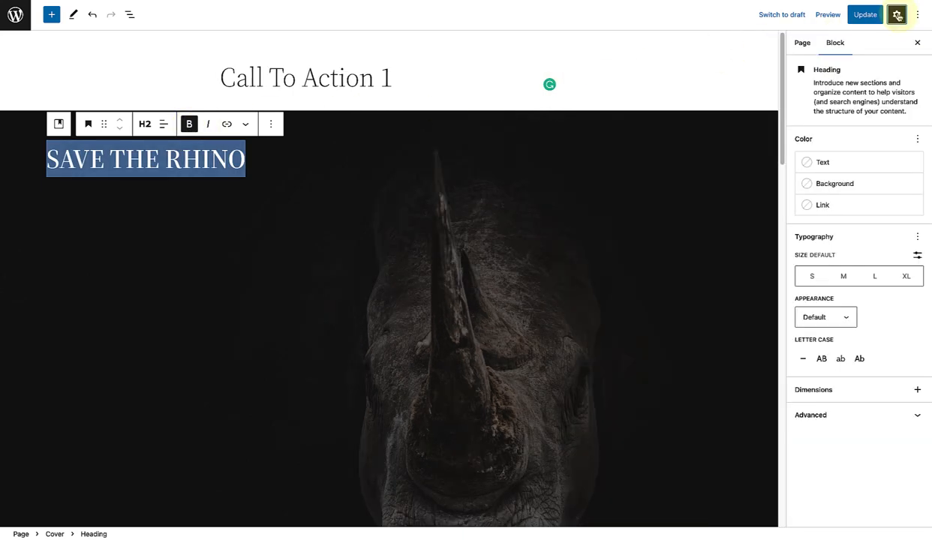
pyautogui.click(918, 255)
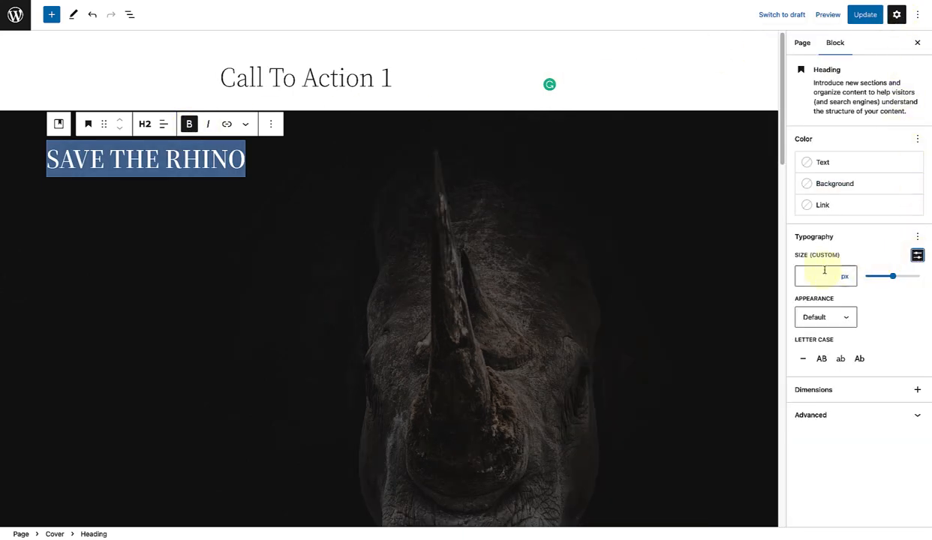
pyautogui.write('80')
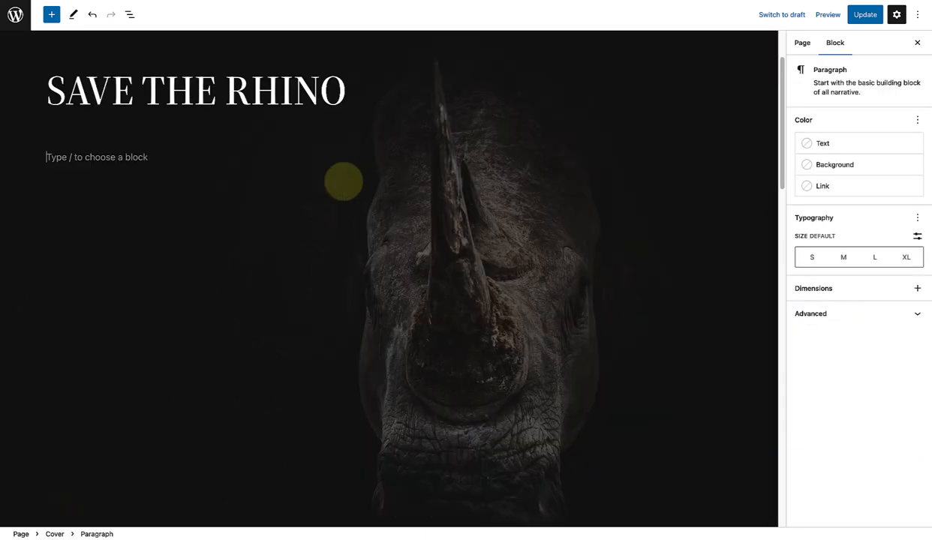
# Add three equal columns below the heading, with a 27px paragraph in the first column
pyautogui.write('/colu')
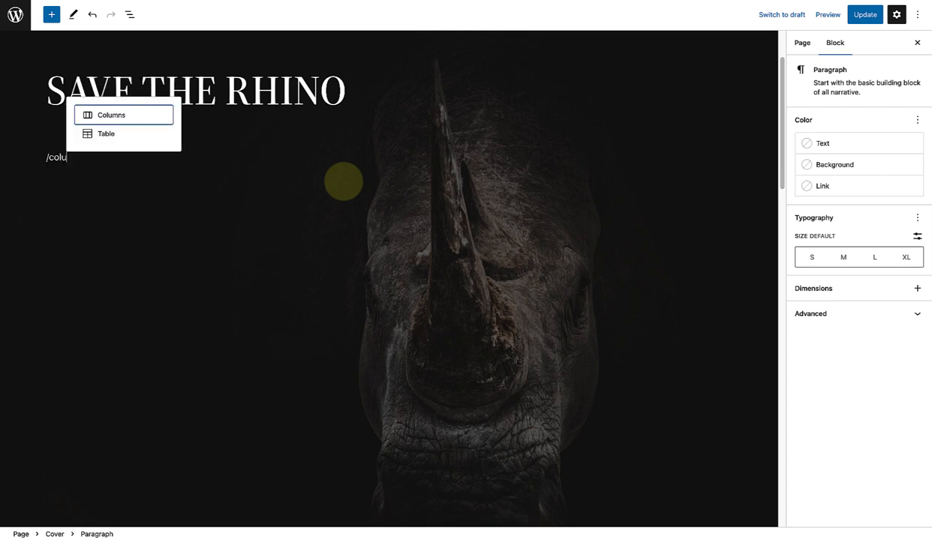
pyautogui.click(123, 114)
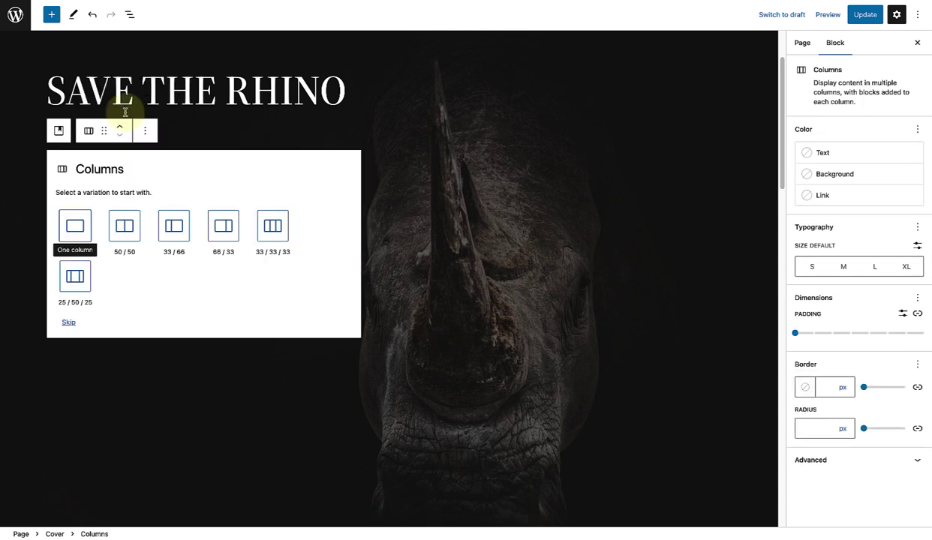
pyautogui.moveTo(273, 225)
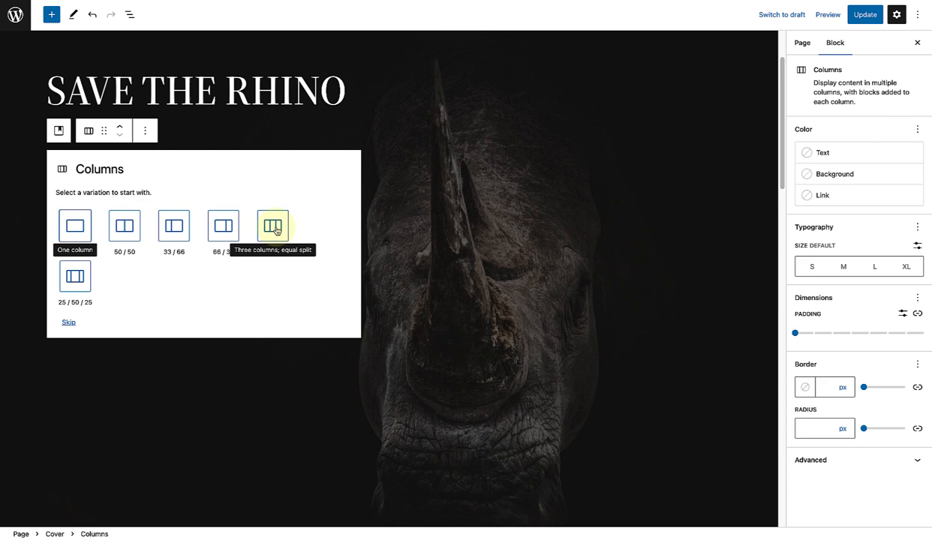
pyautogui.click(273, 225)
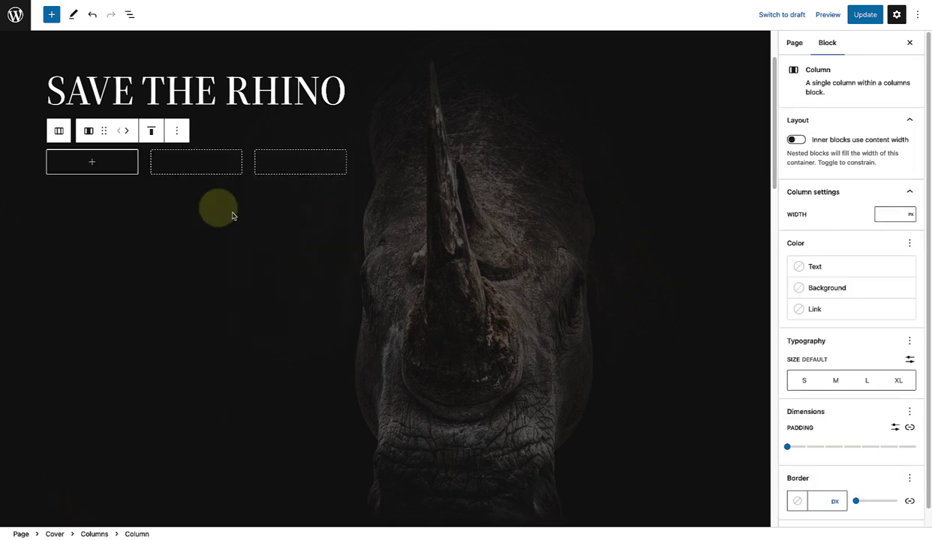
pyautogui.click(92, 162)
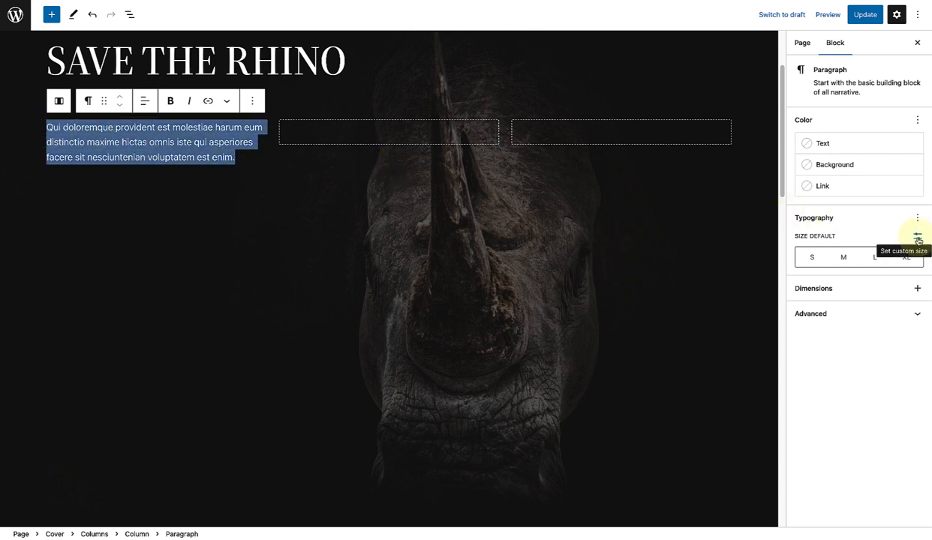
pyautogui.click(917, 236)
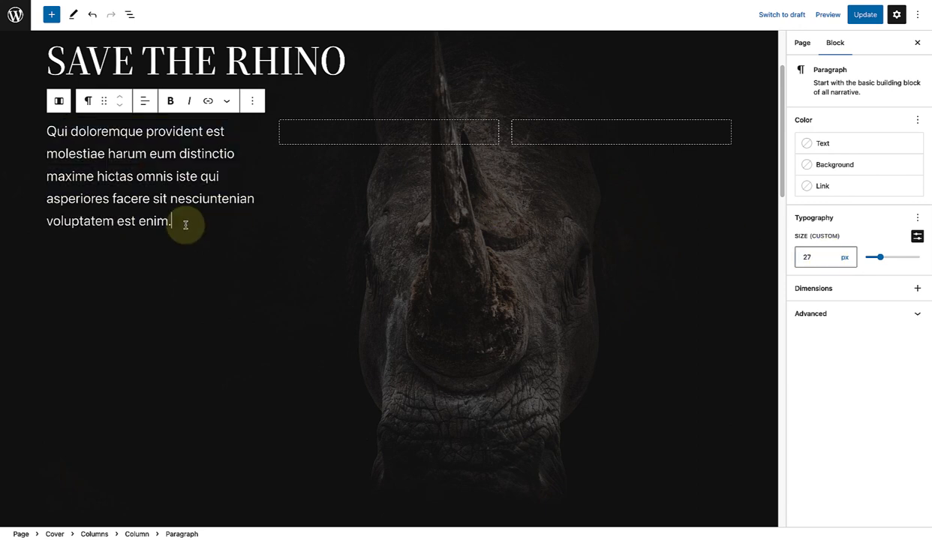
pyautogui.write('/bu')
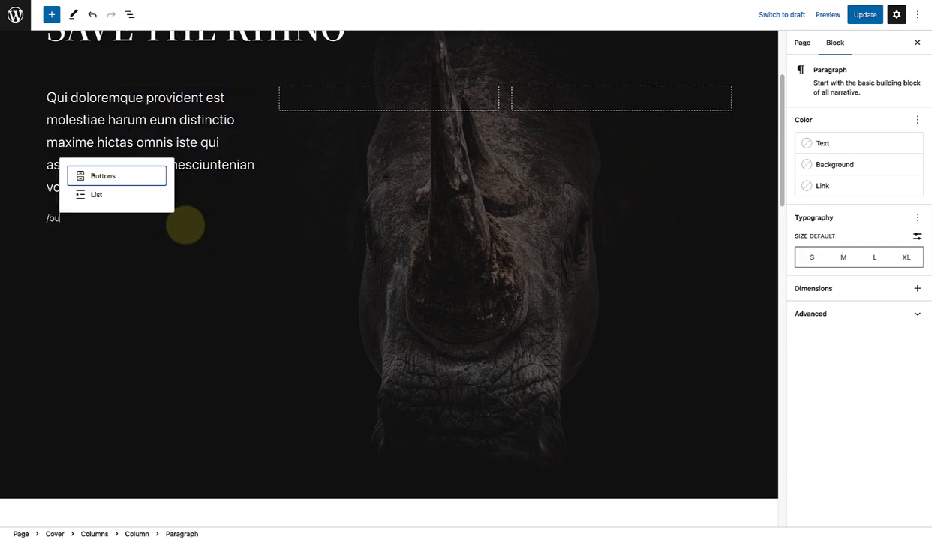
# Add a large DONATE button with white background, black text and border radius 100
pyautogui.click(102, 176)
pyautogui.write('DONATE')
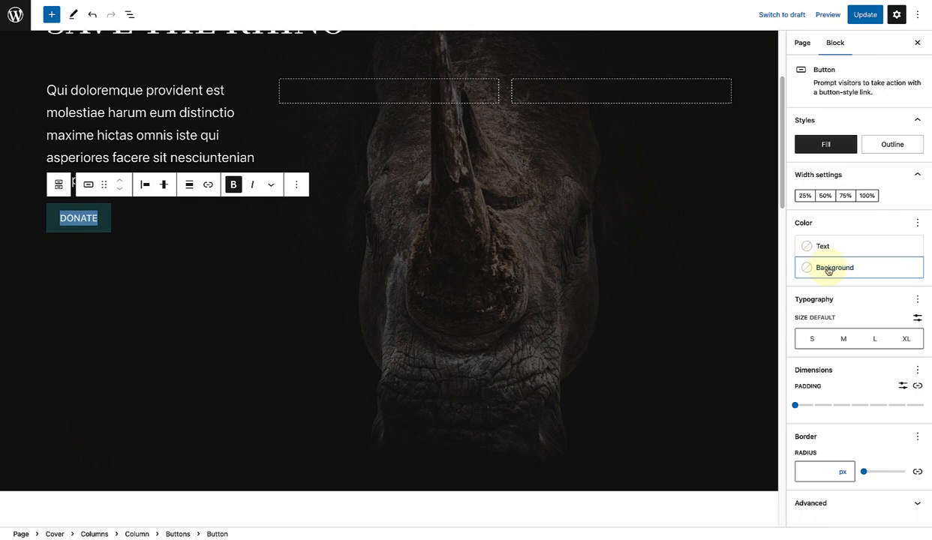
pyautogui.click(823, 246)
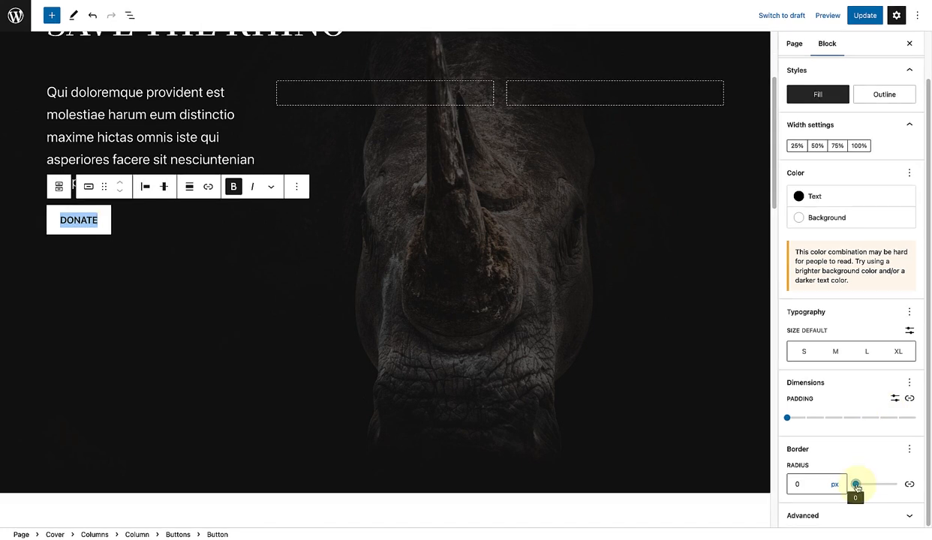
pyautogui.moveTo(853, 485); pyautogui.dragTo(893, 485)
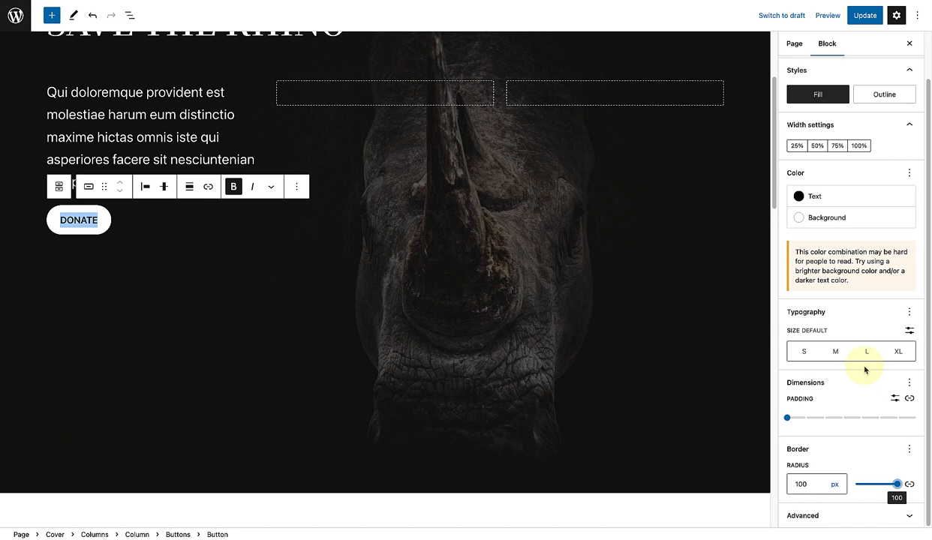
pyautogui.click(868, 351)
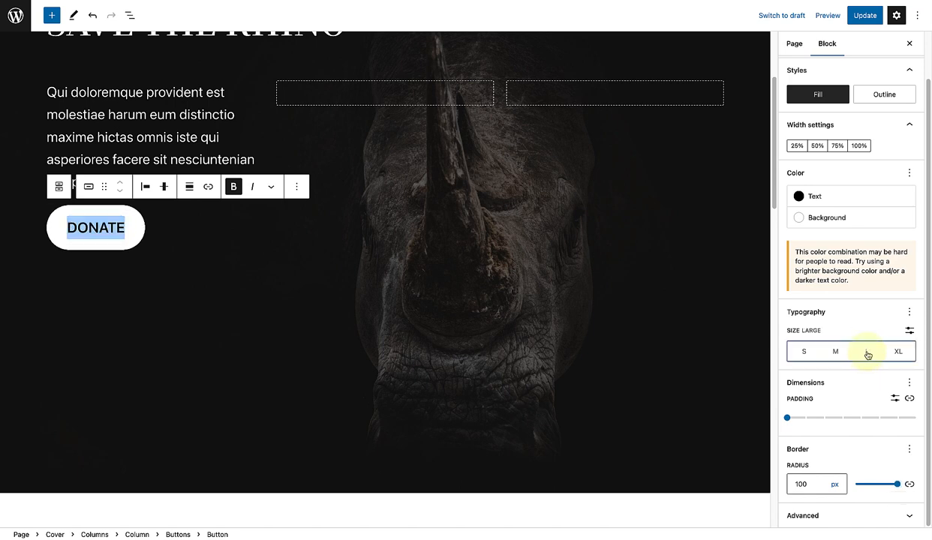
pyautogui.click(866, 351)
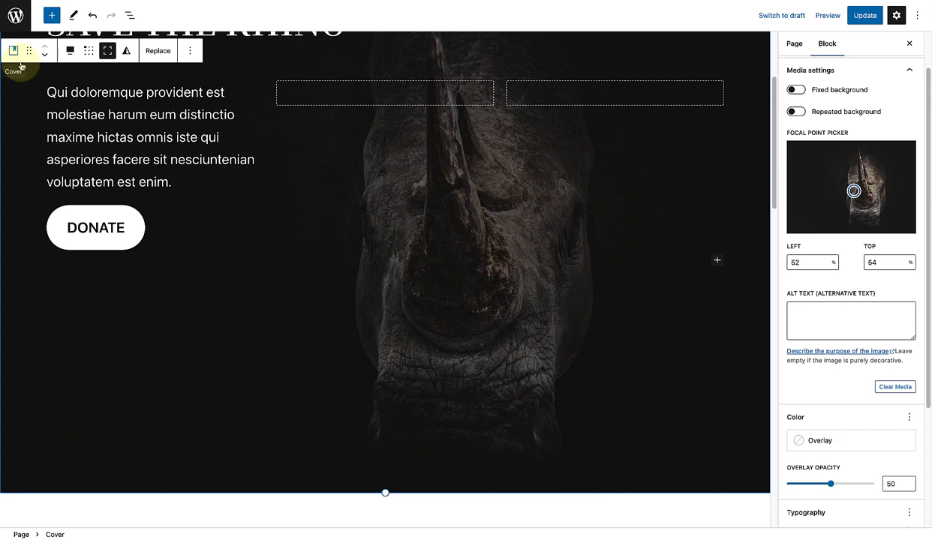
# Lower the cover's overlay opacity to 20
pyautogui.scroll(-3)
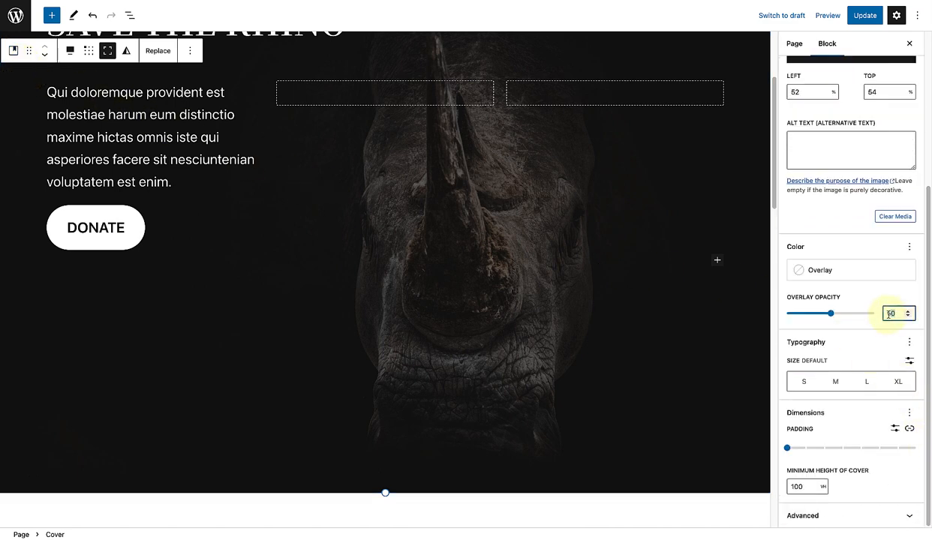
pyautogui.write('20')
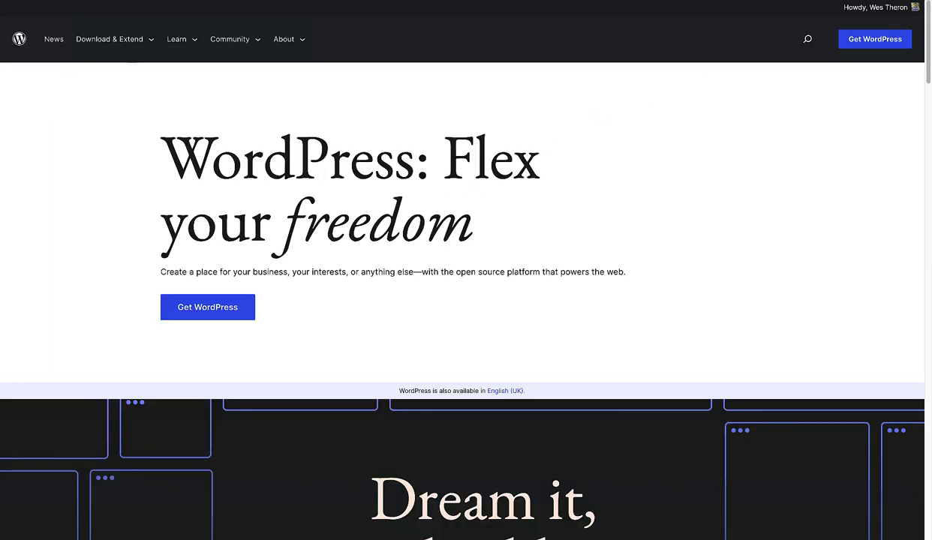
# Search the Pattern Directory for 'call to action' and copy Image & Call To Action from page 2
pyautogui.click(111, 39)
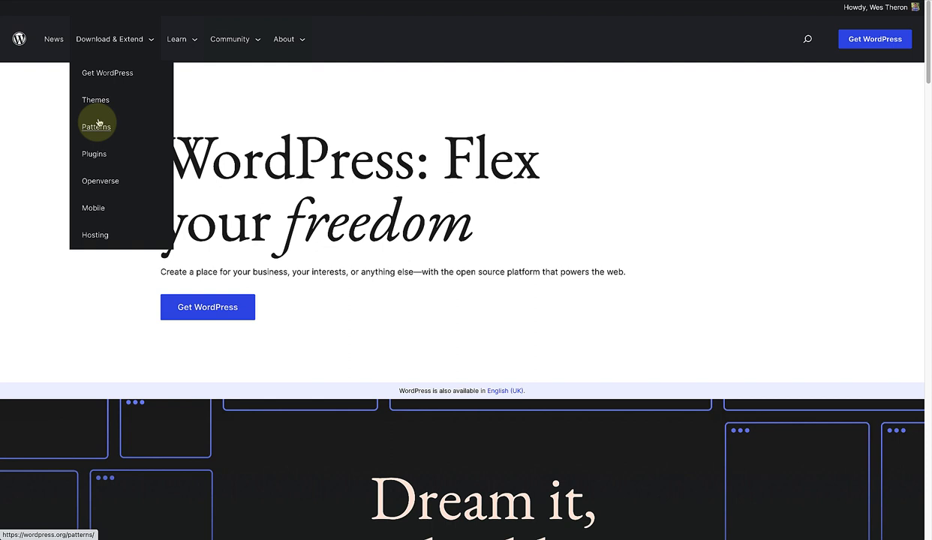
pyautogui.click(96, 126)
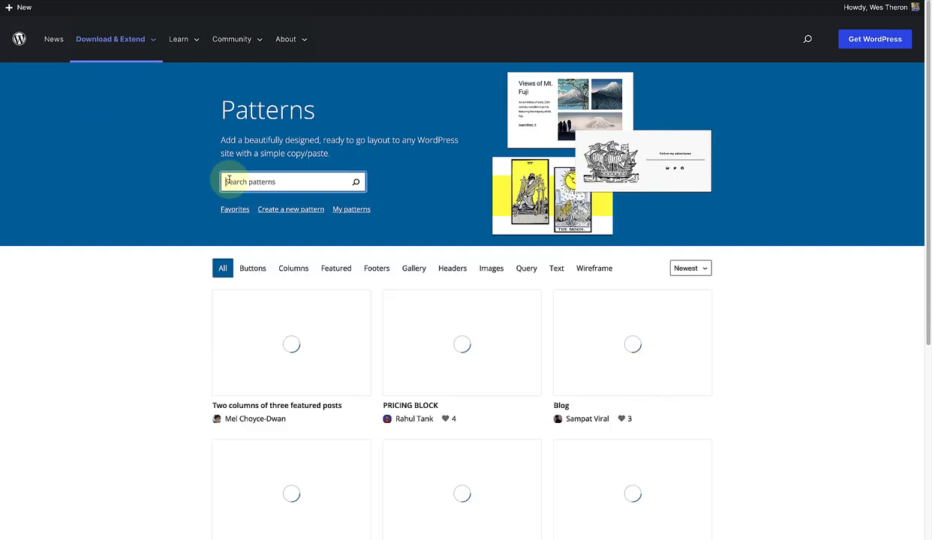
pyautogui.write('call to action')
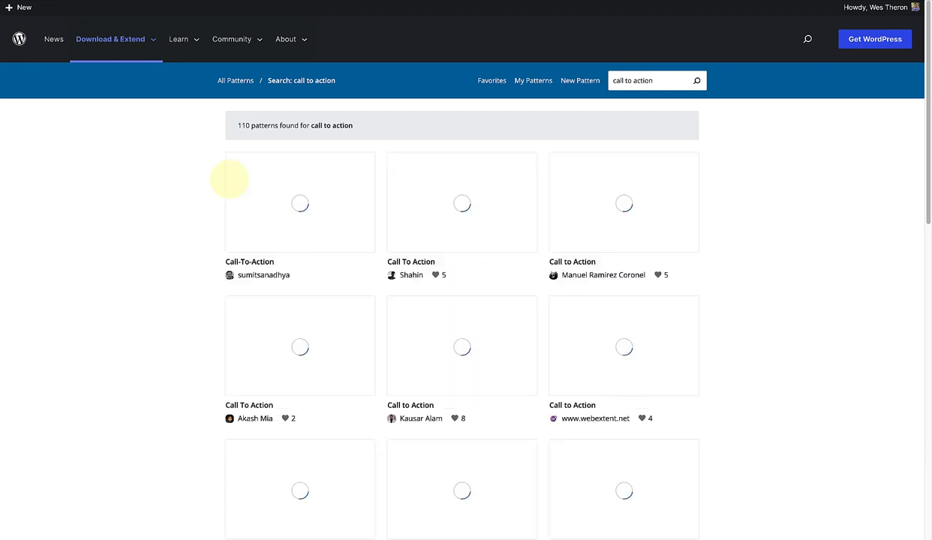
pyautogui.scroll(-3)
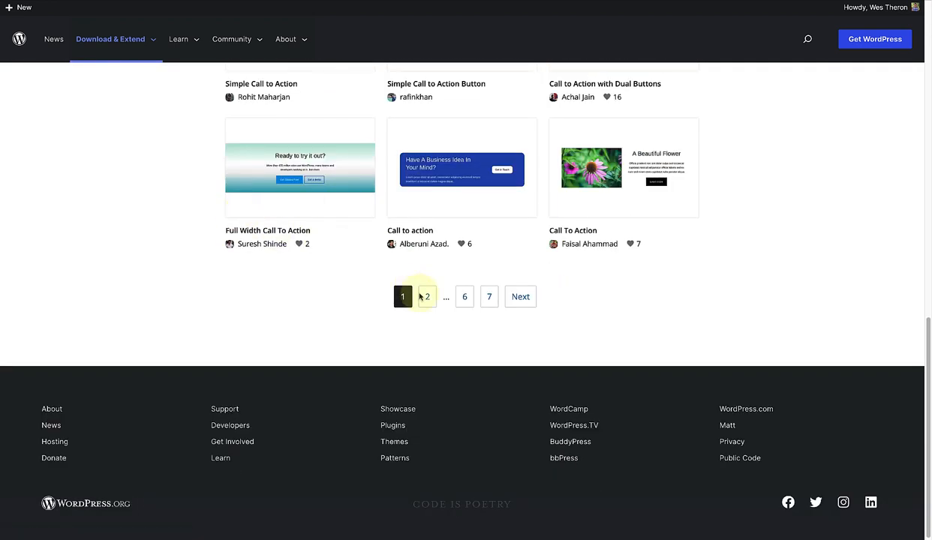
pyautogui.click(423, 297)
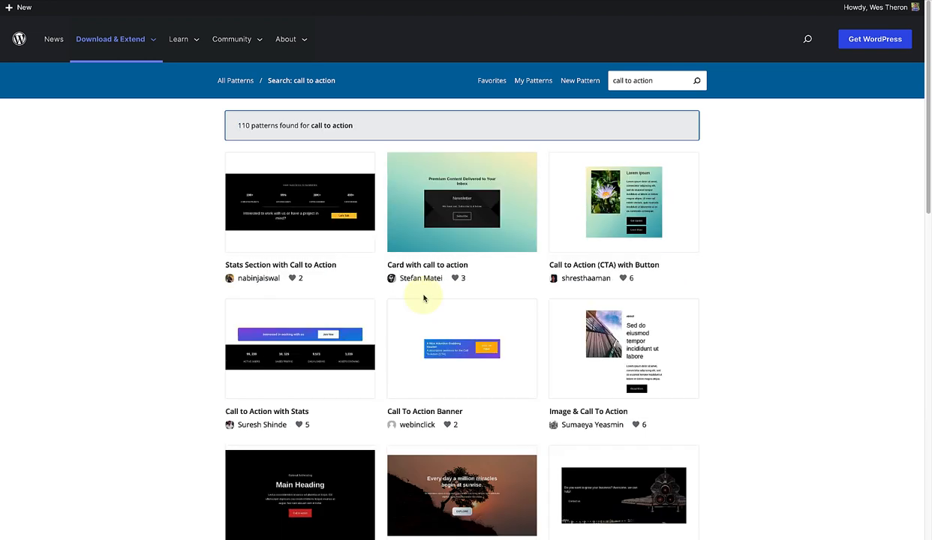
pyautogui.moveTo(633, 369)
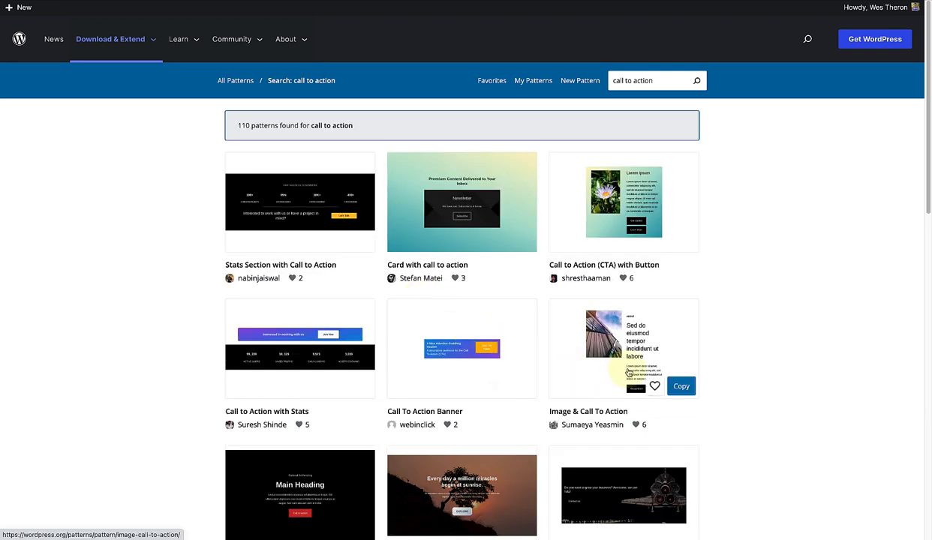
pyautogui.click(682, 387)
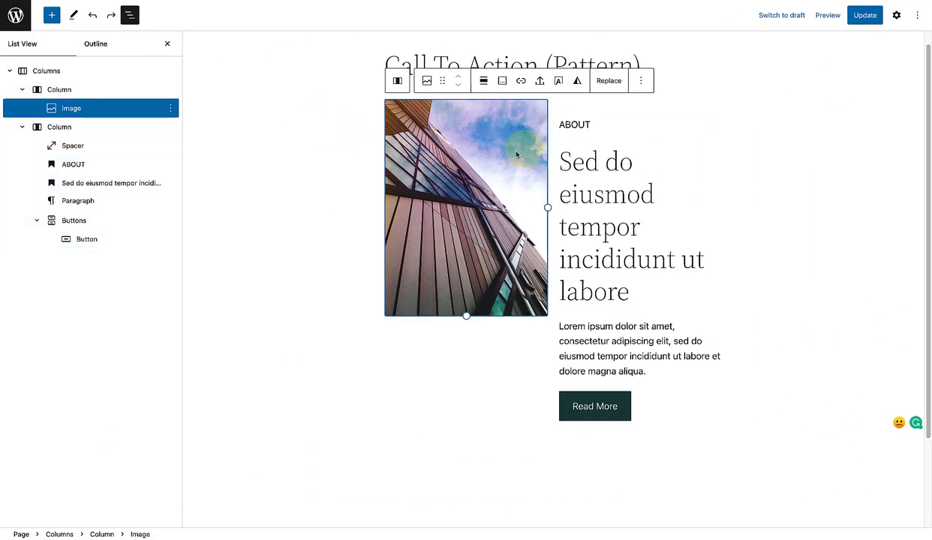
# Replace the building photo with the laughing man and move the image column right of the text
pyautogui.click(610, 81)
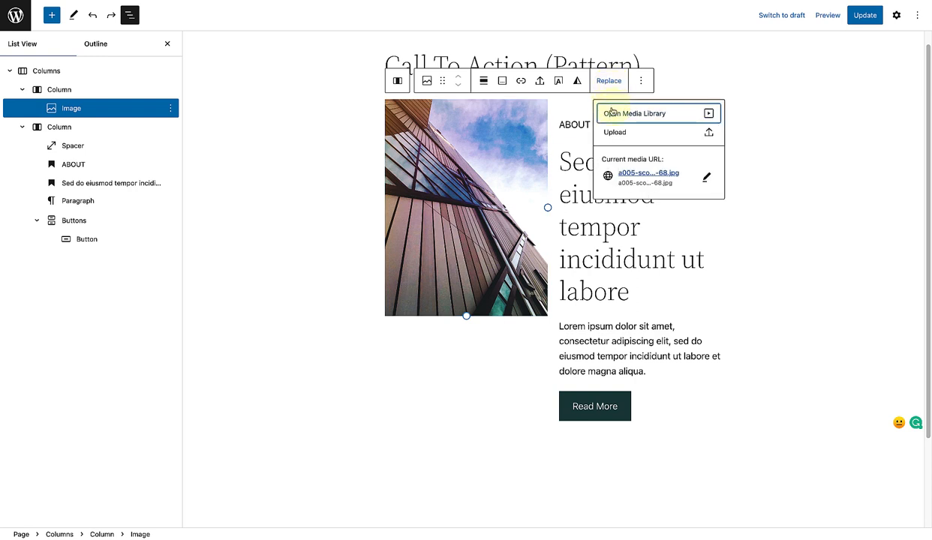
pyautogui.click(654, 114)
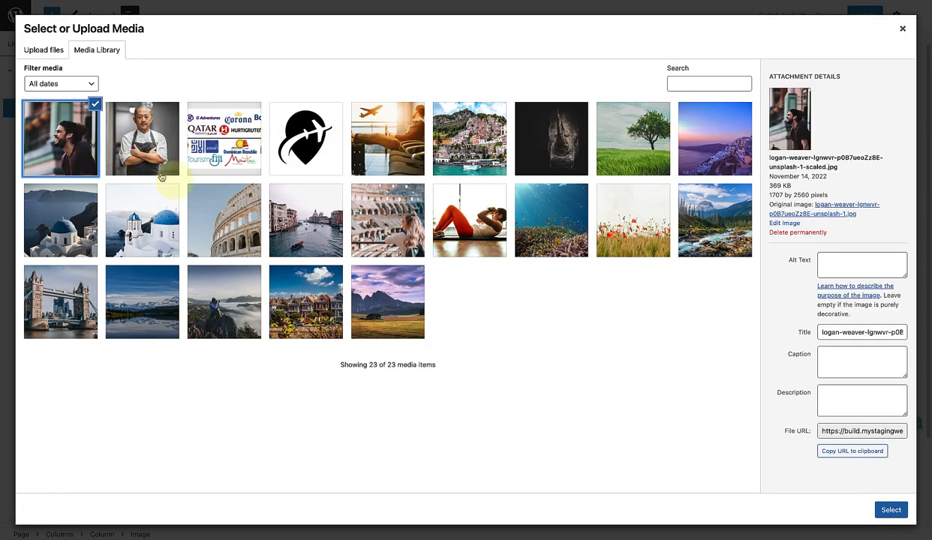
pyautogui.click(892, 511)
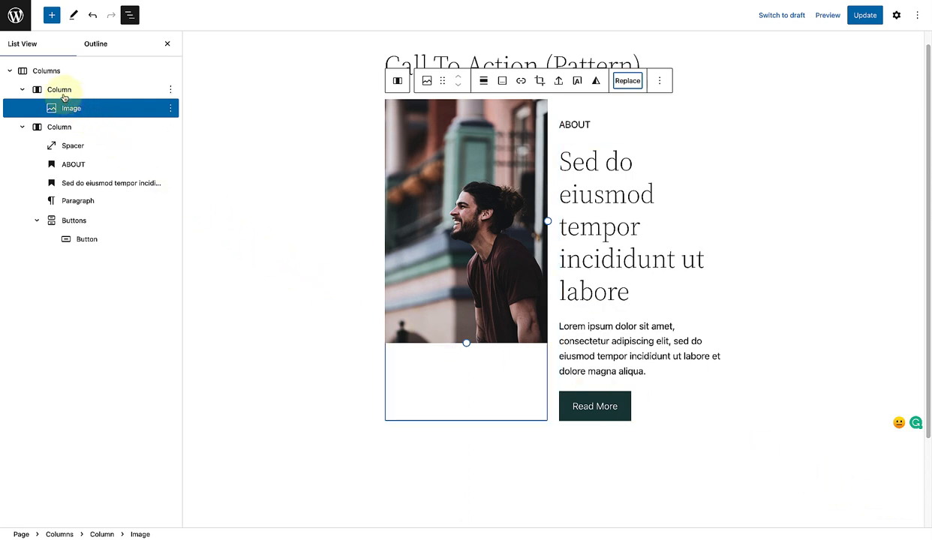
pyautogui.click(60, 90)
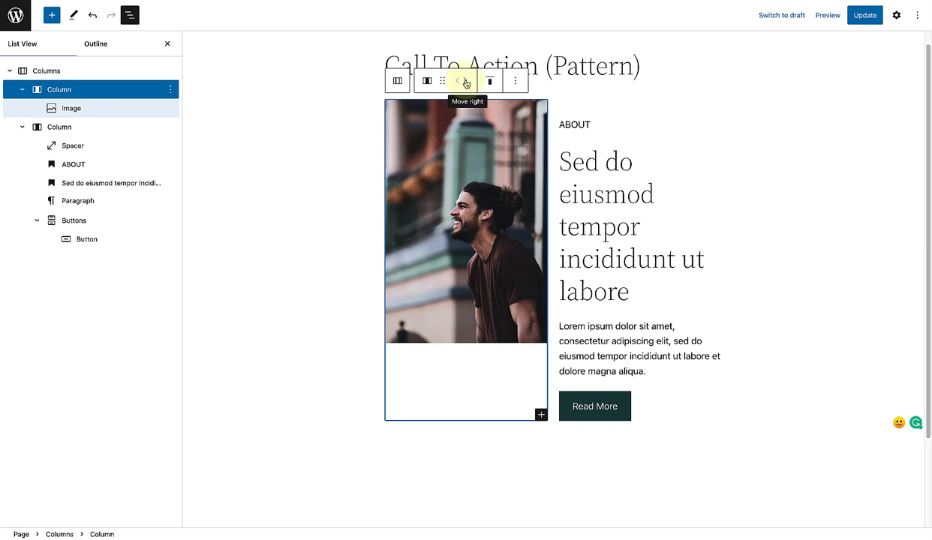
pyautogui.click(460, 81)
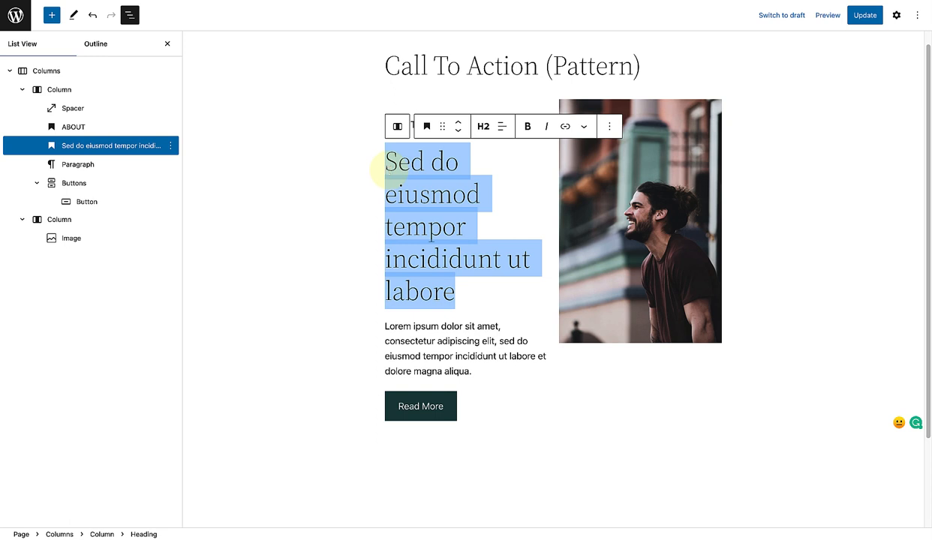
# Enter 'Innovator, Entrepreneur & Adventure Seeker!' and give the Read More button the Outline style
pyautogui.write('Innovator, Entrepreneur & Adventure Seeker!')
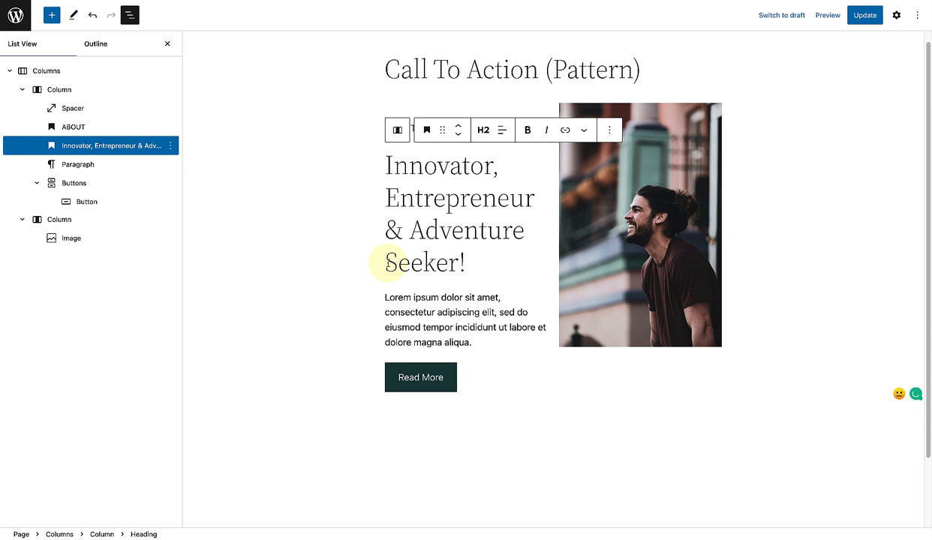
pyautogui.click(421, 378)
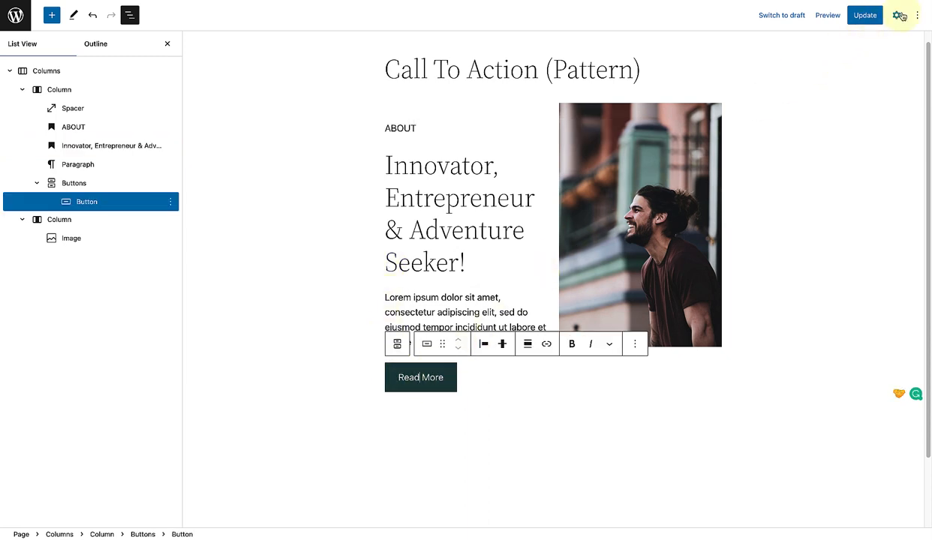
pyautogui.click(899, 15)
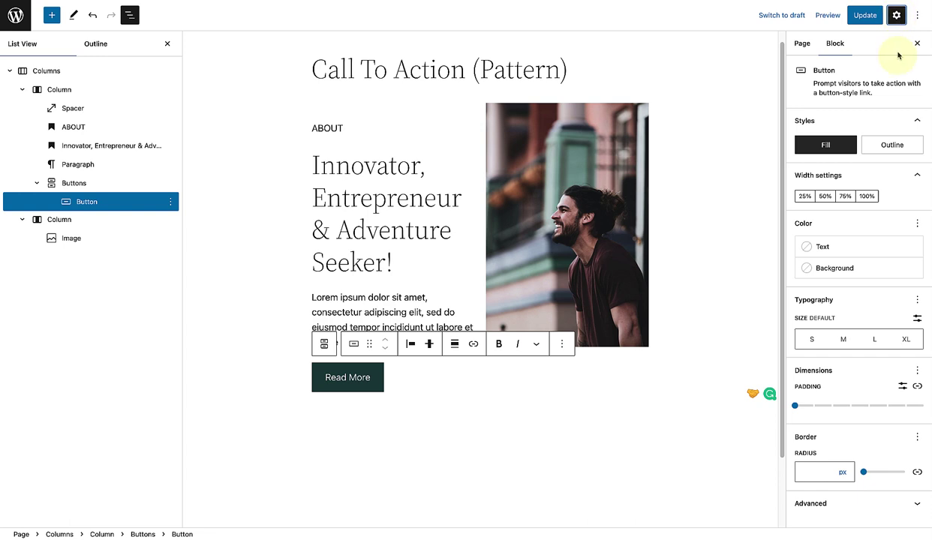
pyautogui.click(892, 144)
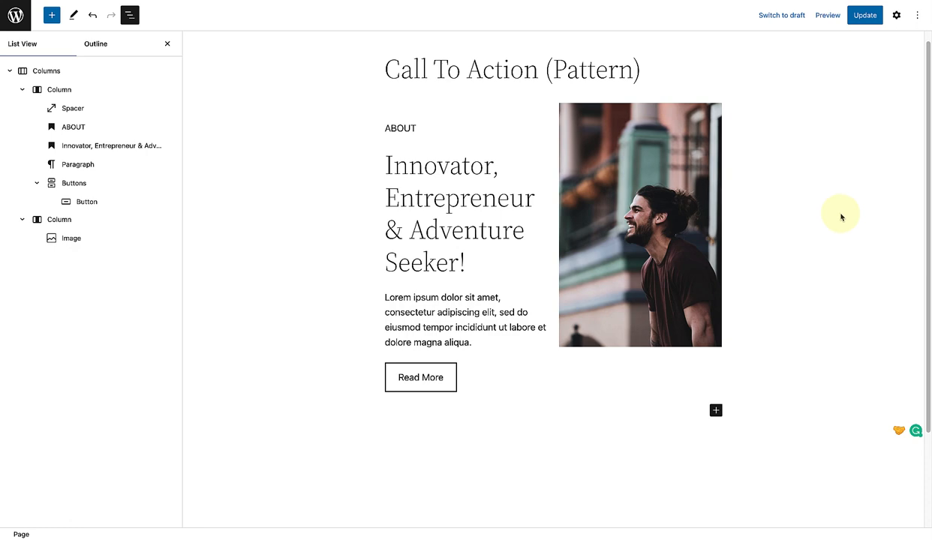
pyautogui.click(134, 15)
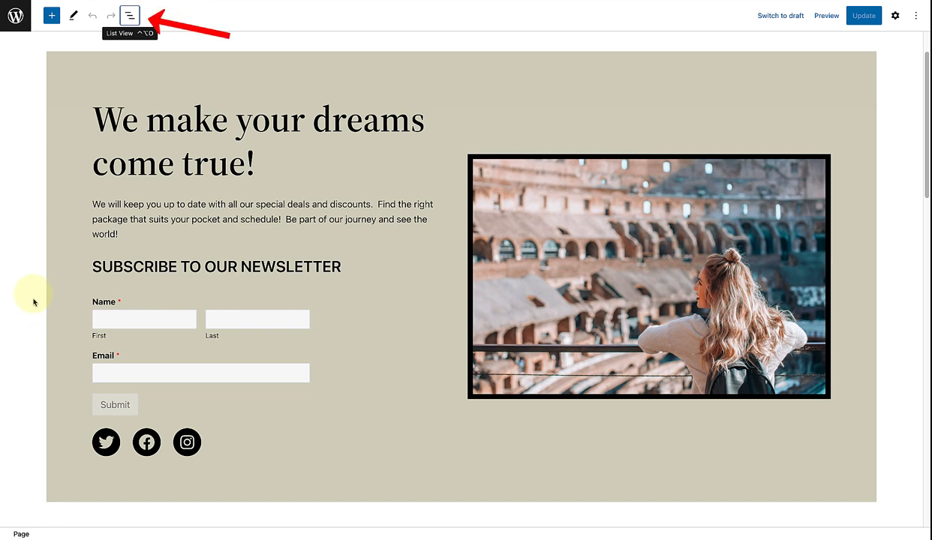
# Reveal the outline via List View and expand the Columns block and its first column
pyautogui.click(129, 15)
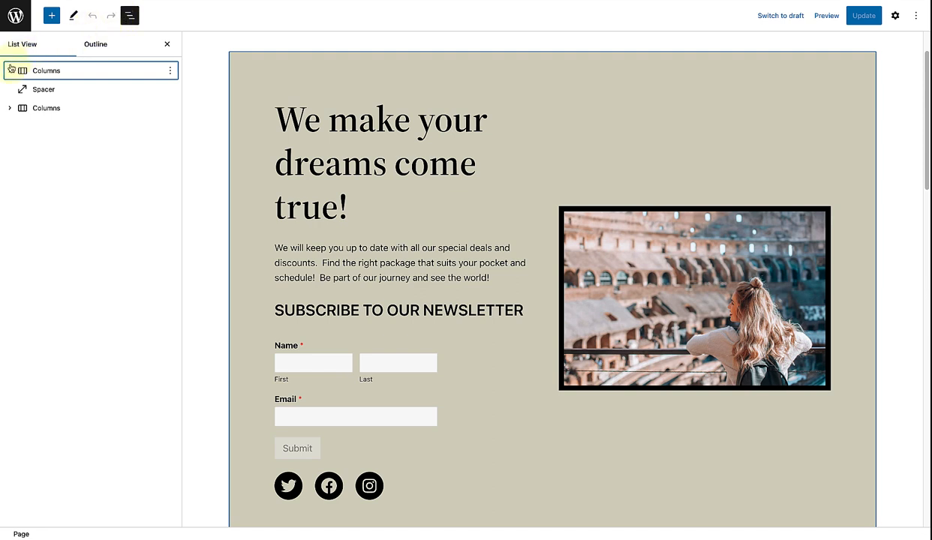
pyautogui.click(11, 71)
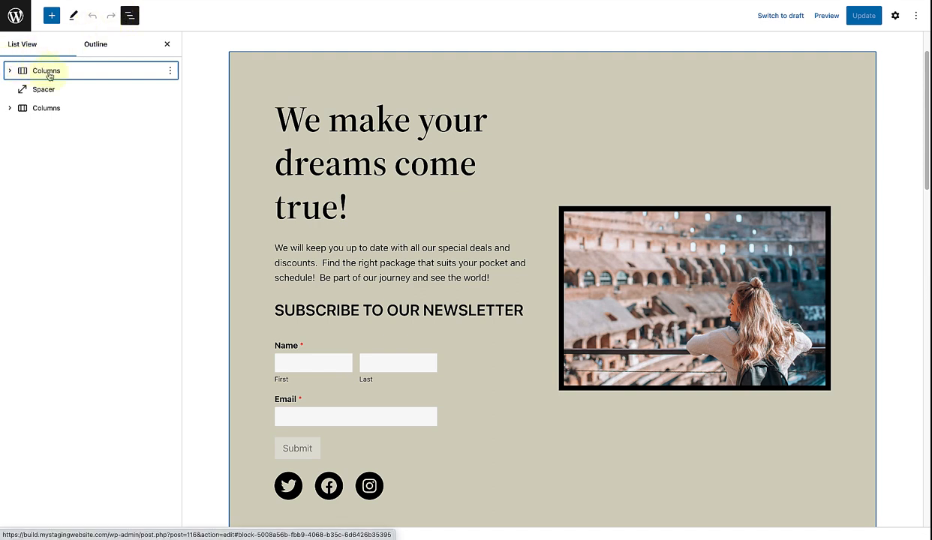
pyautogui.click(47, 71)
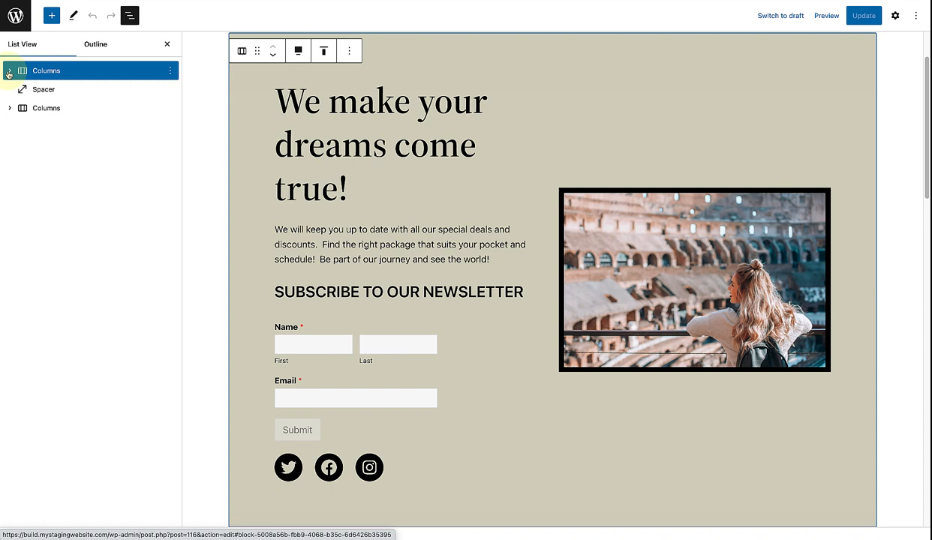
pyautogui.click(9, 72)
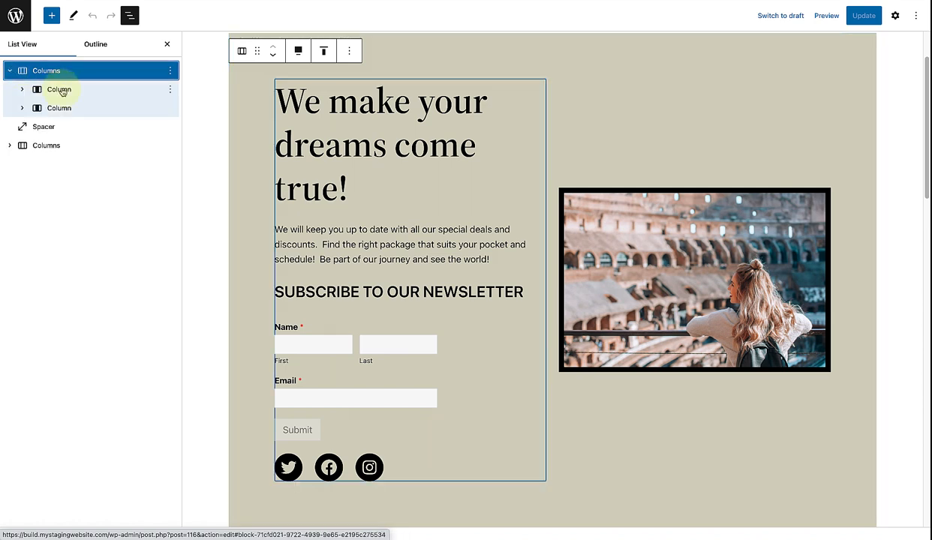
pyautogui.click(59, 90)
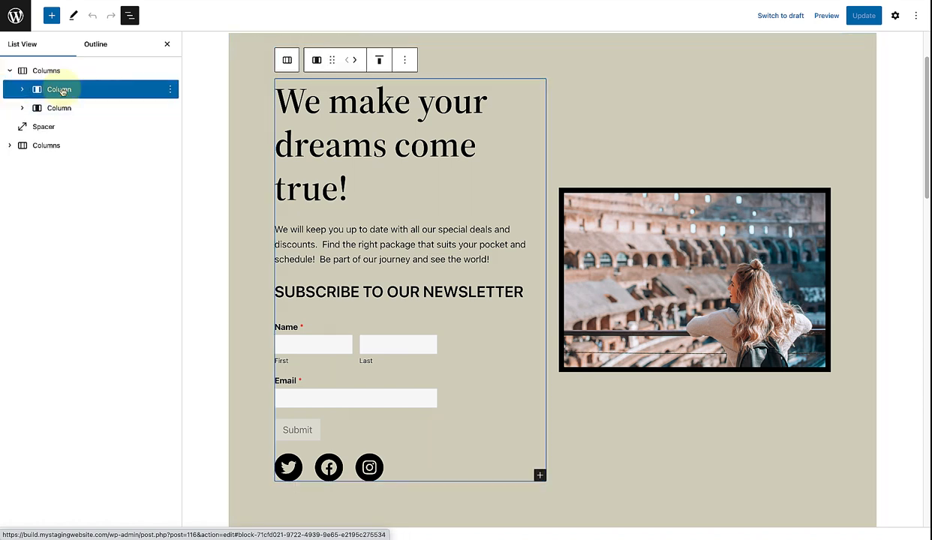
pyautogui.click(21, 90)
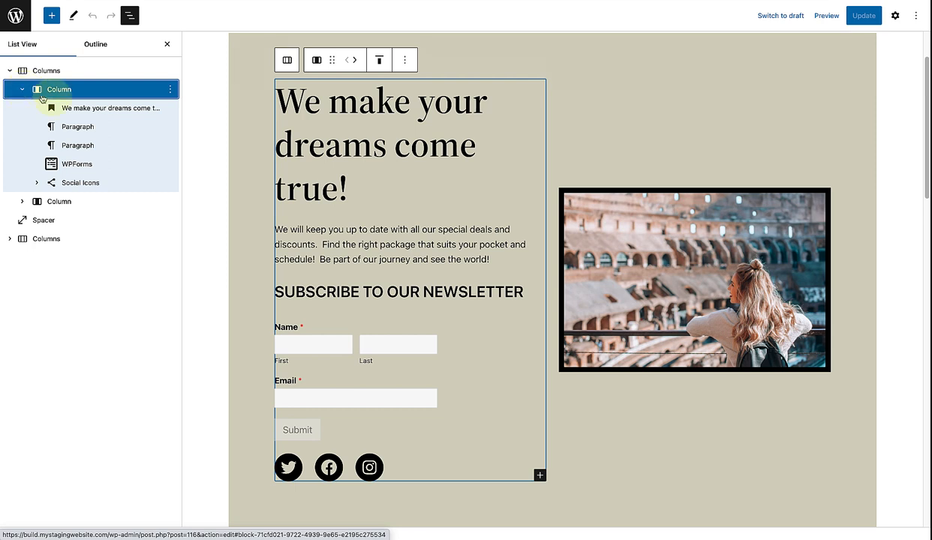
# Select the heading, intro paragraph, 'SUBSCRIBE TO OUR NEWSLETTER' text, WPForms form, social icons and second column in turn
pyautogui.click(111, 108)
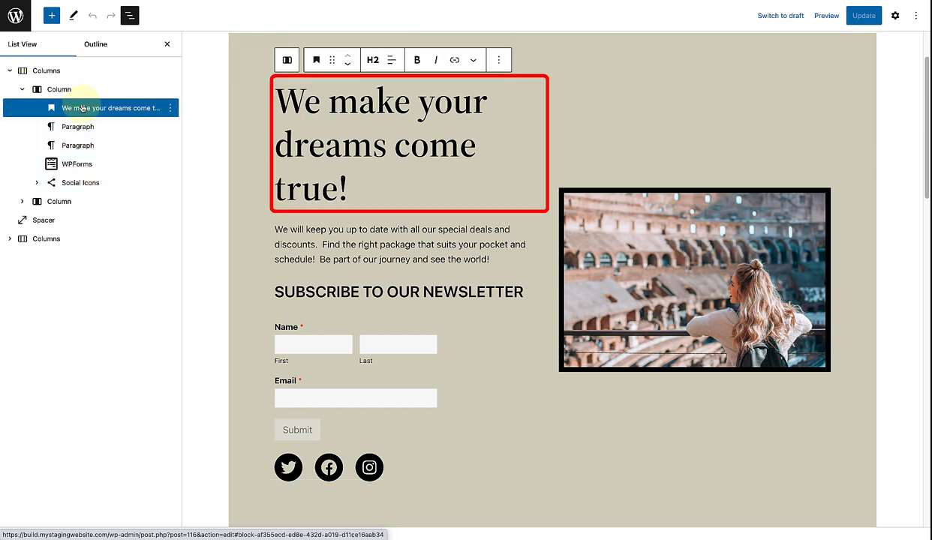
pyautogui.click(79, 126)
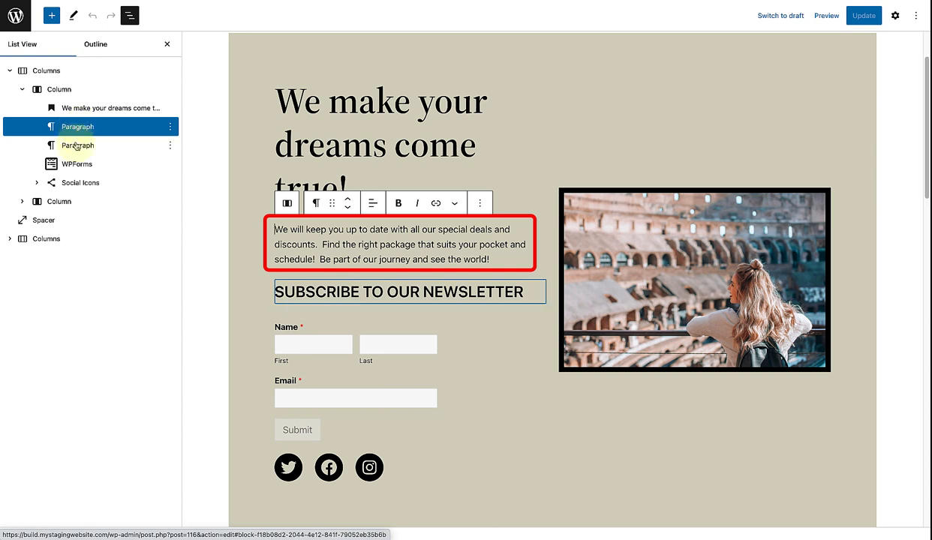
pyautogui.click(77, 144)
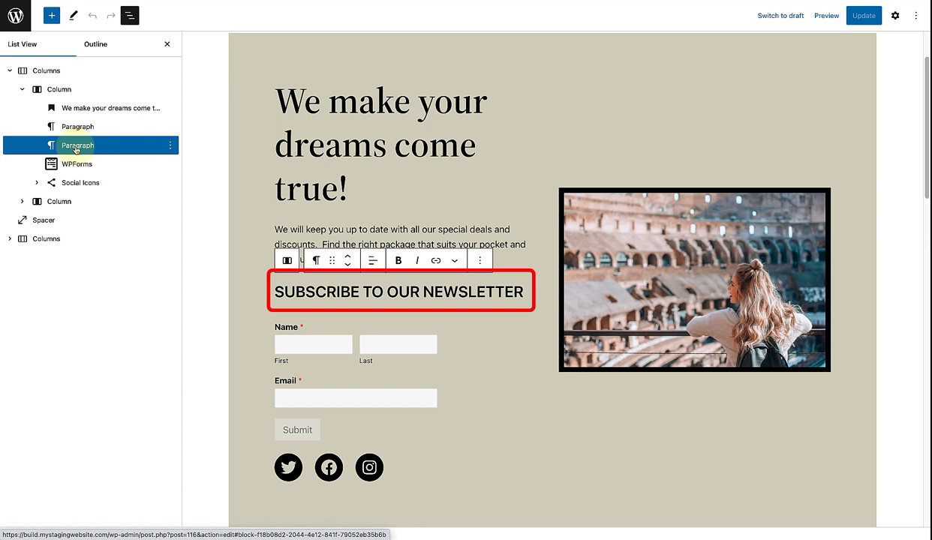
pyautogui.click(76, 163)
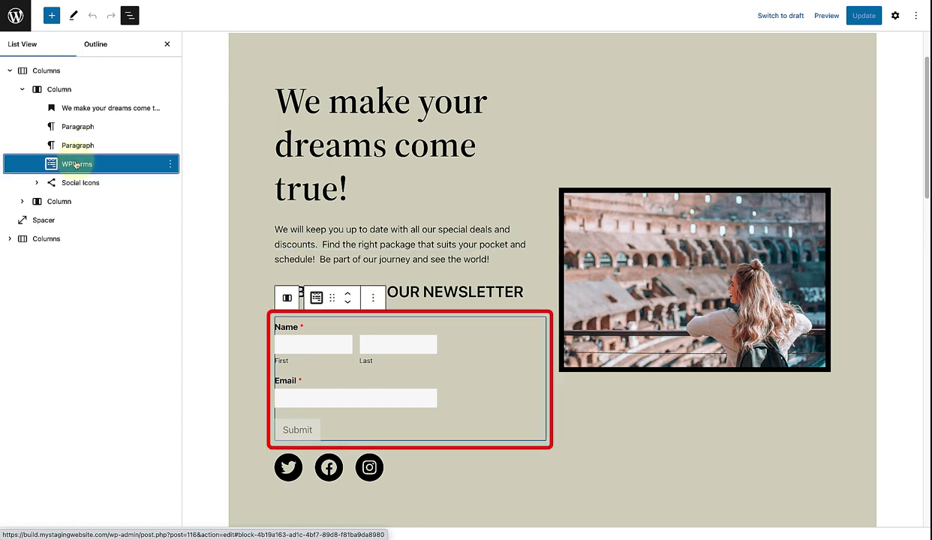
pyautogui.click(79, 183)
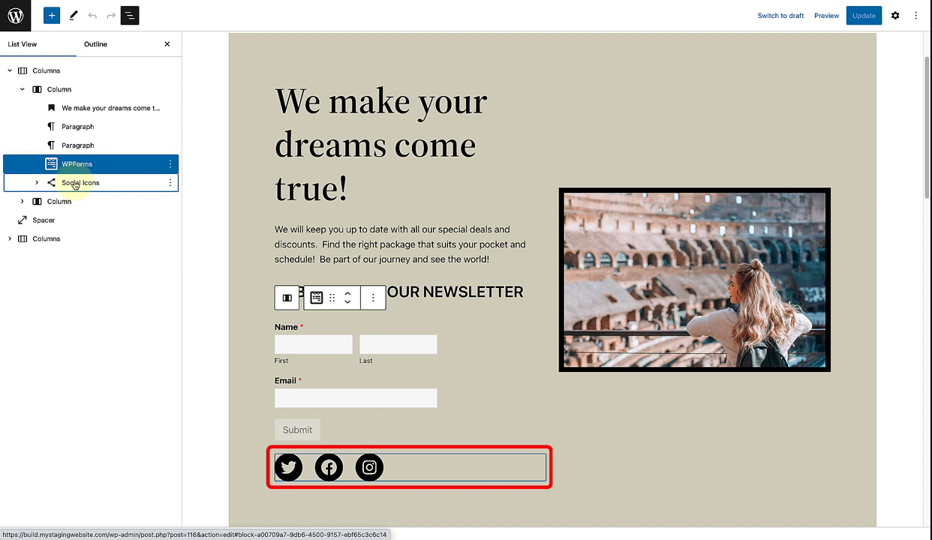
pyautogui.click(79, 183)
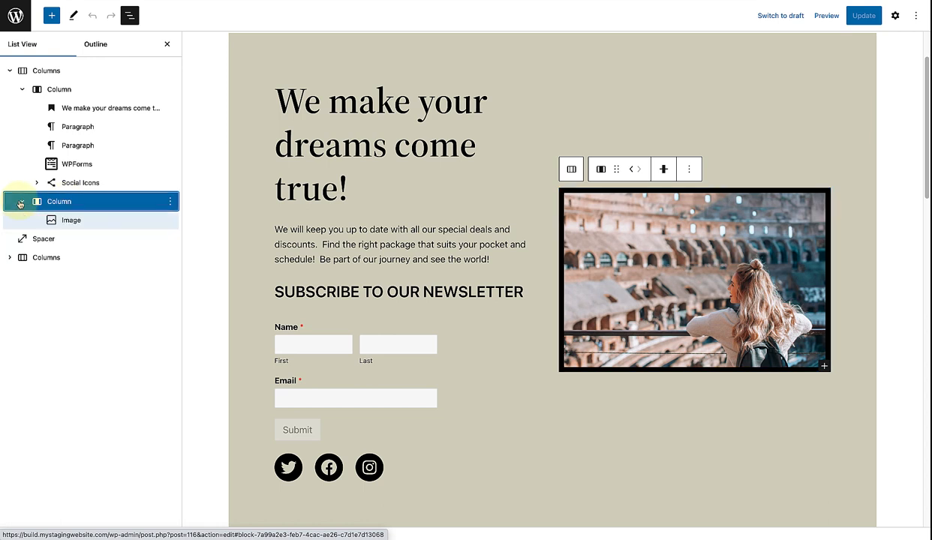
# Select the Colosseum image's column, show its settings and list its vertical alignment choices
pyautogui.click(72, 219)
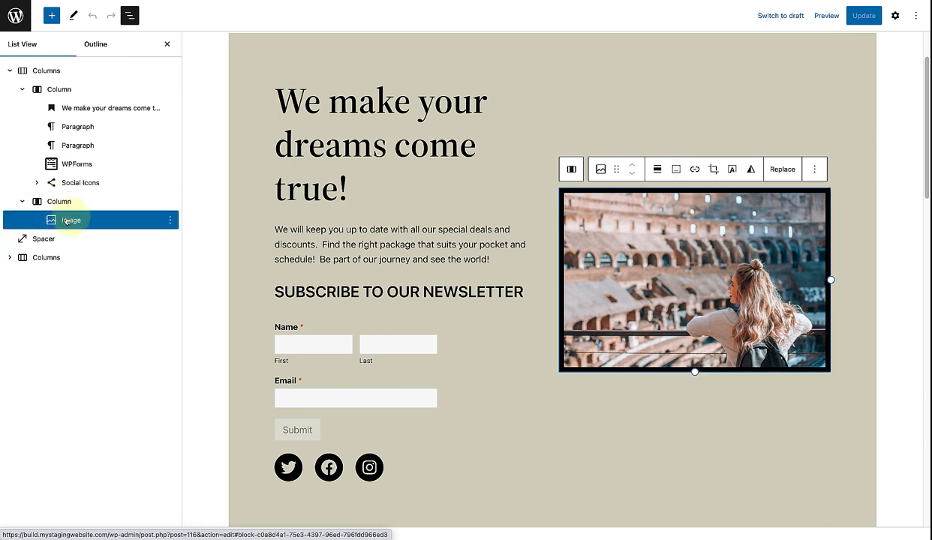
pyautogui.click(896, 15)
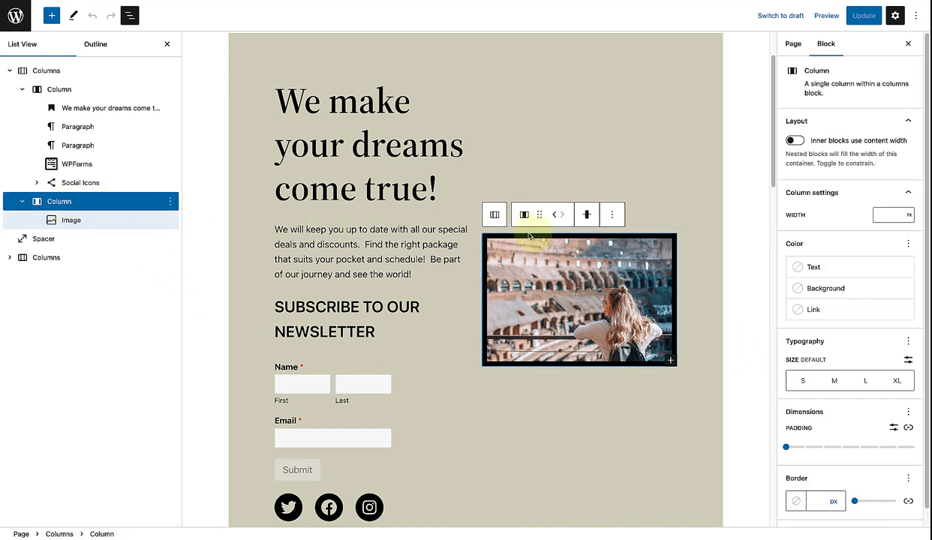
pyautogui.click(585, 215)
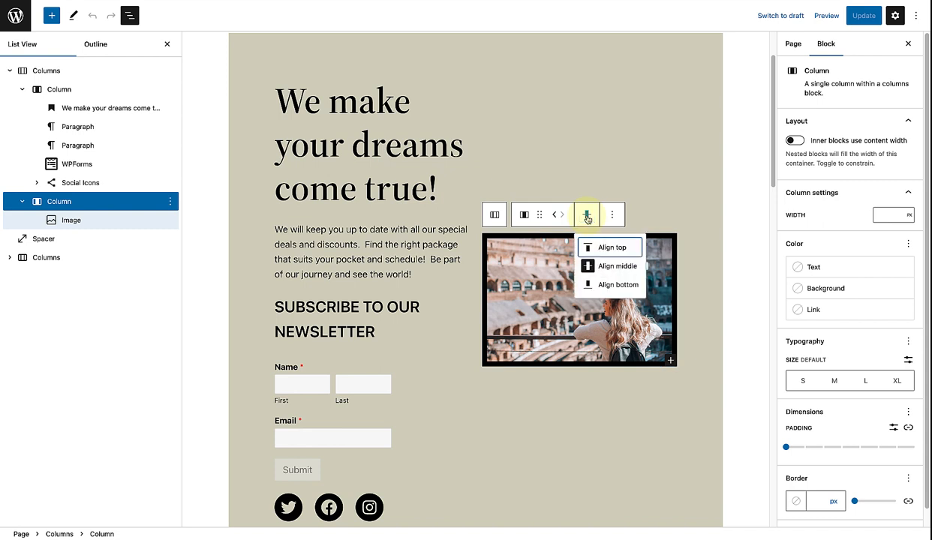
pyautogui.moveTo(601, 247)
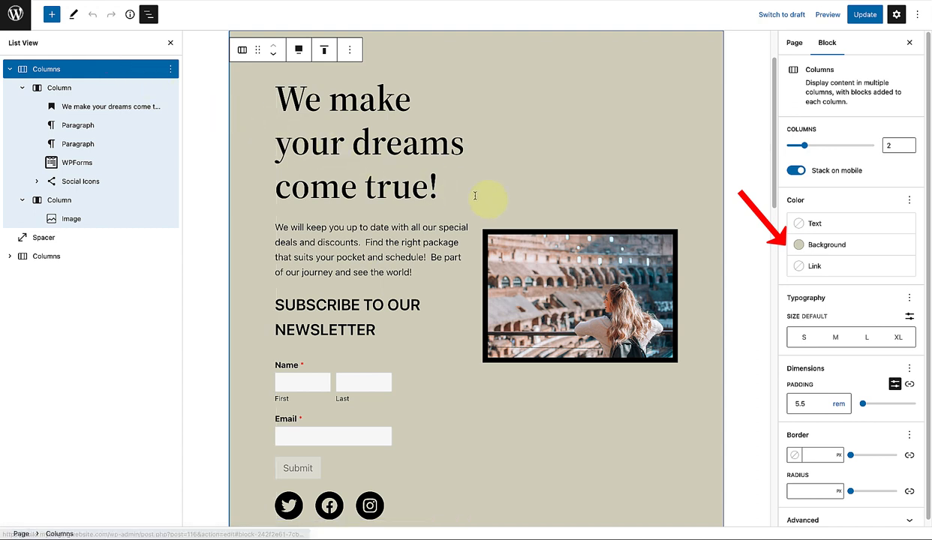
# Close the Settings sidebar and List View so the call-to-action fills the editor
pyautogui.click(798, 243)
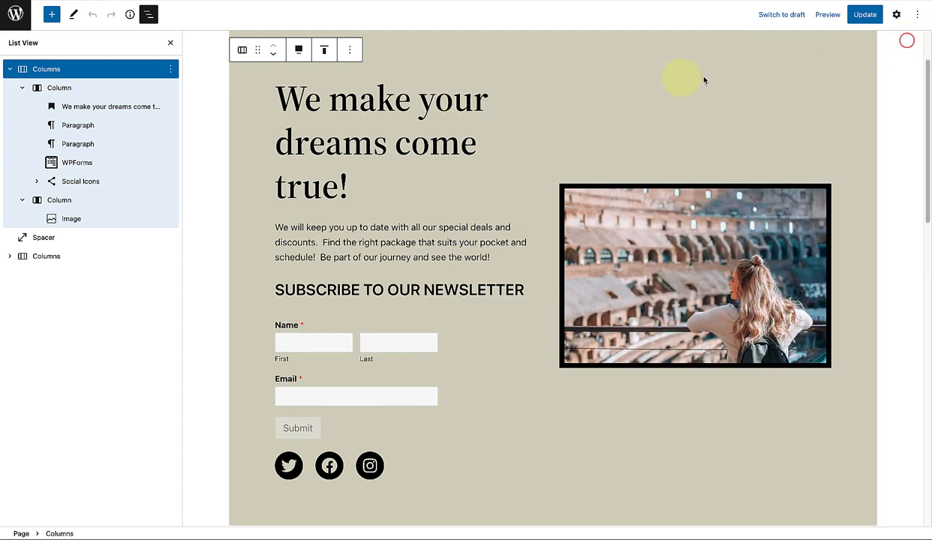
pyautogui.click(147, 15)
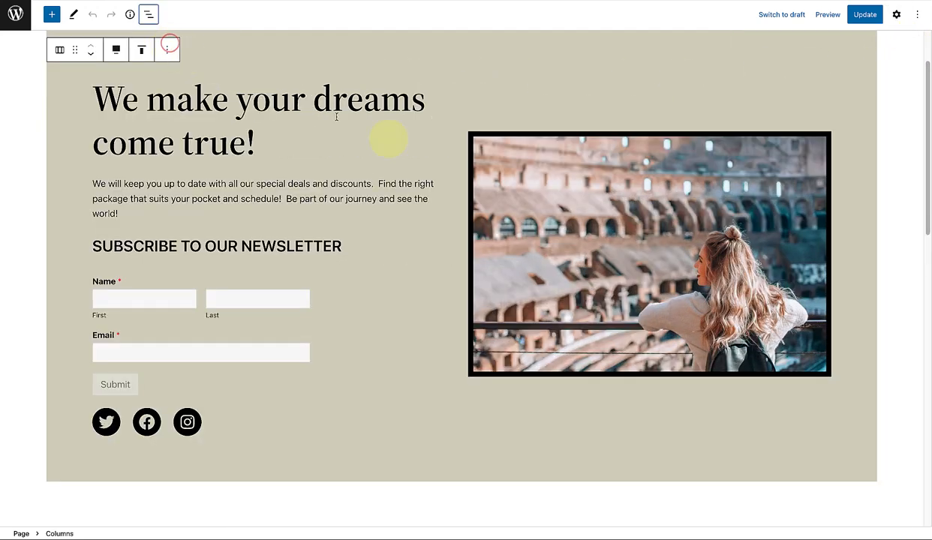